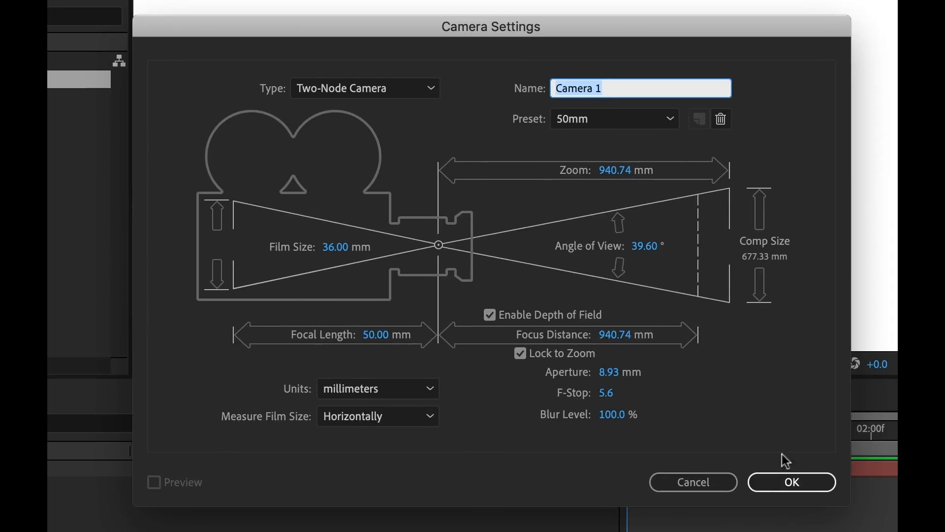
Confirm the Camera Settings to create the two-node Camera 1 with depth of field
{"action": "left_click", "coordinate": [791, 482]}
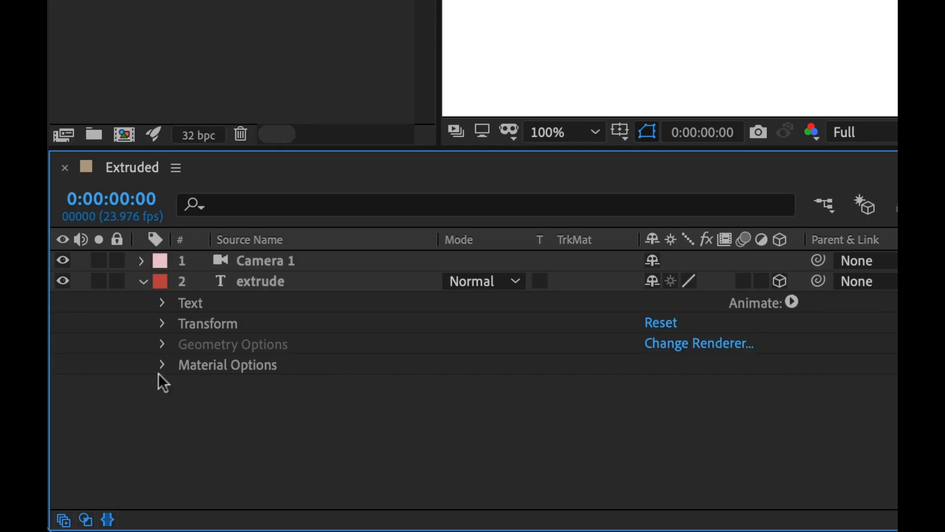
{"action": "mouse_move", "coordinate": [182, 308]}
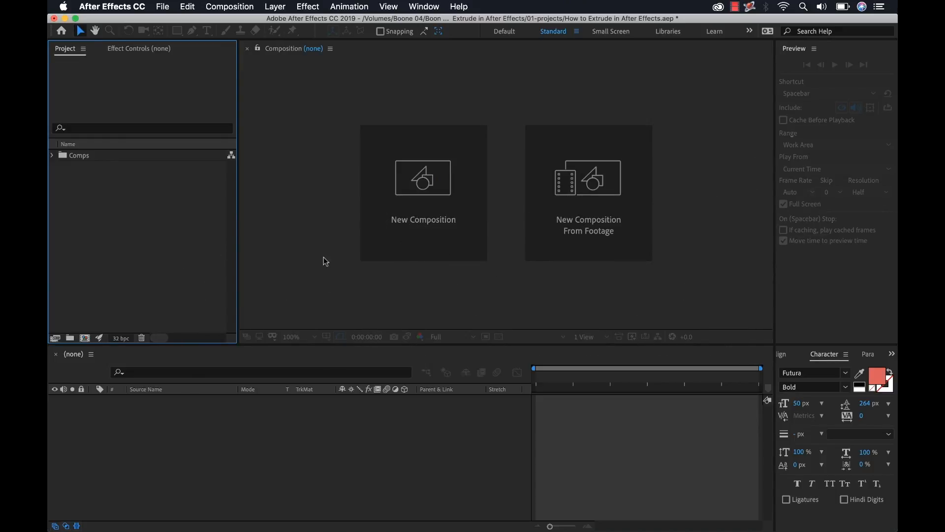
{"action": "mouse_move", "coordinate": [295, 275]}
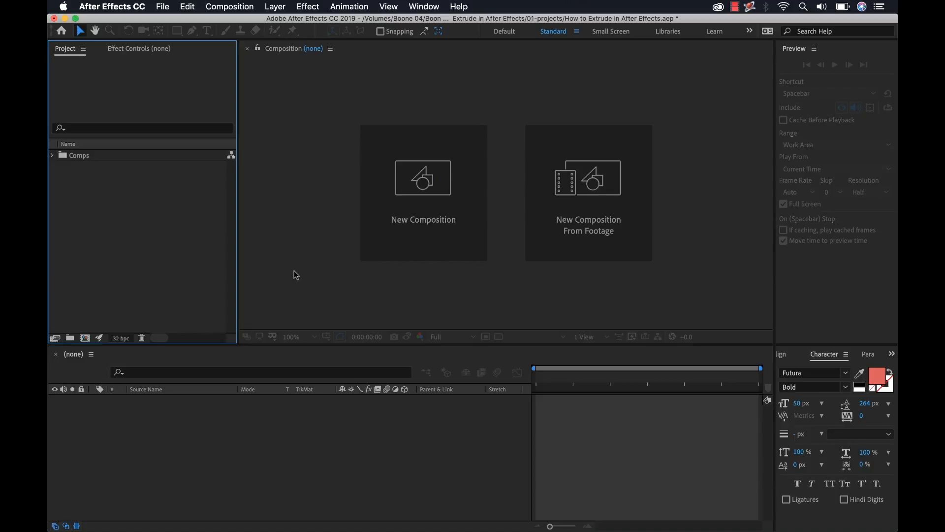
{"action": "mouse_move", "coordinate": [428, 253]}
{"action": "type", "text": "E"}
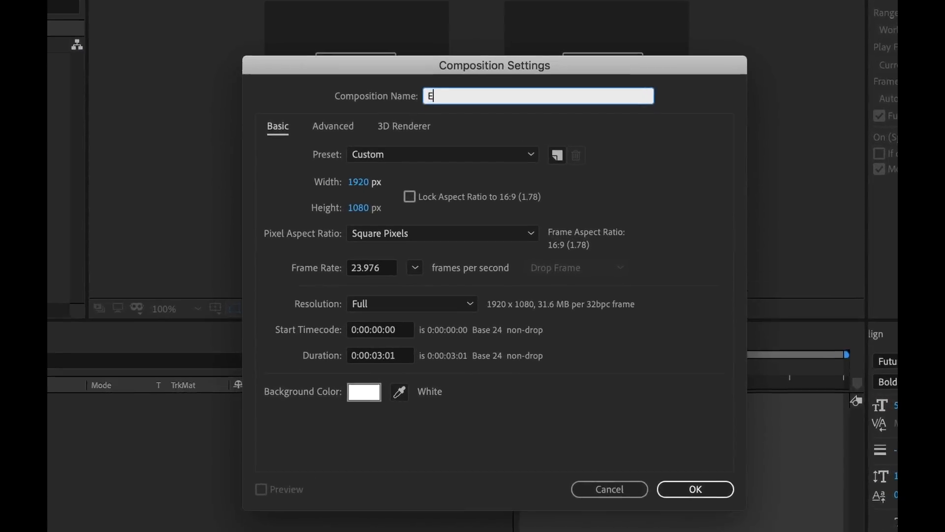
Name the new 1920×1080 composition 'Extruded' and keep its background white
{"action": "type", "text": "xtruded"}
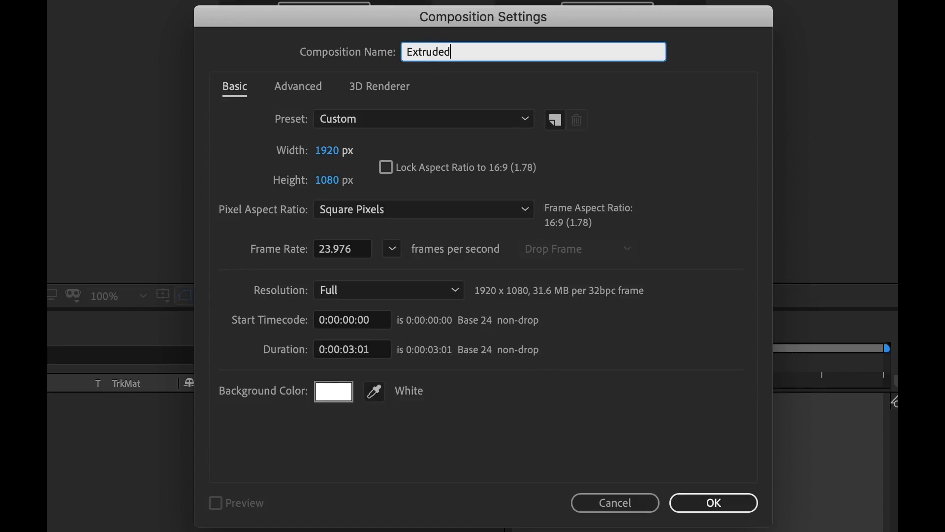
{"action": "mouse_move", "coordinate": [477, 421]}
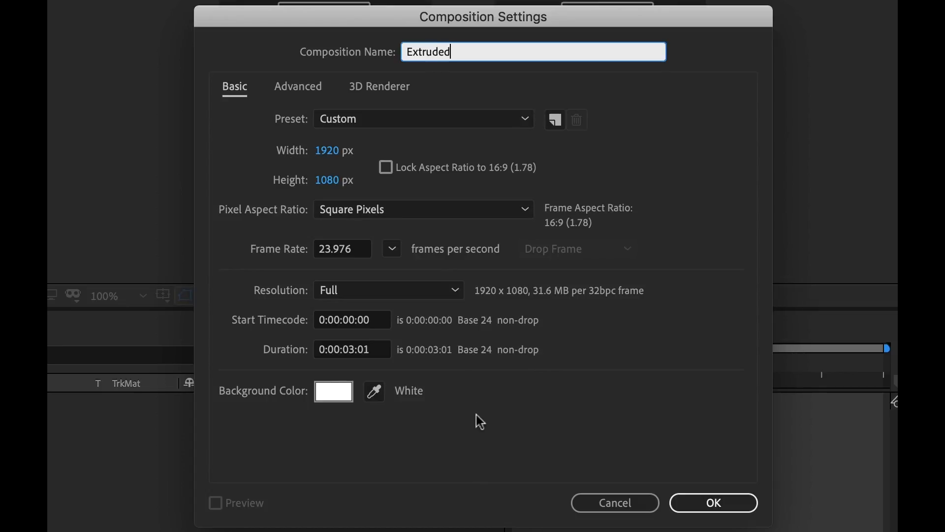
{"action": "left_click", "coordinate": [333, 391]}
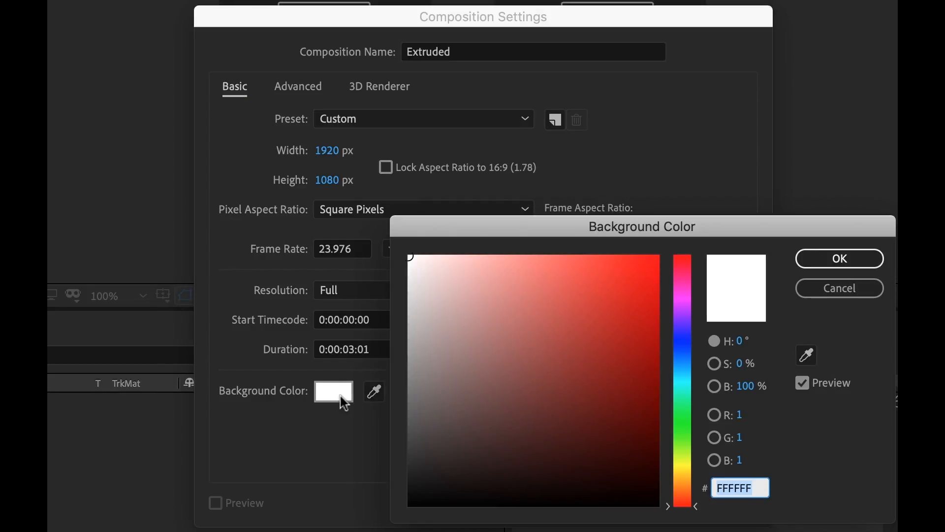
{"action": "left_click", "coordinate": [839, 258]}
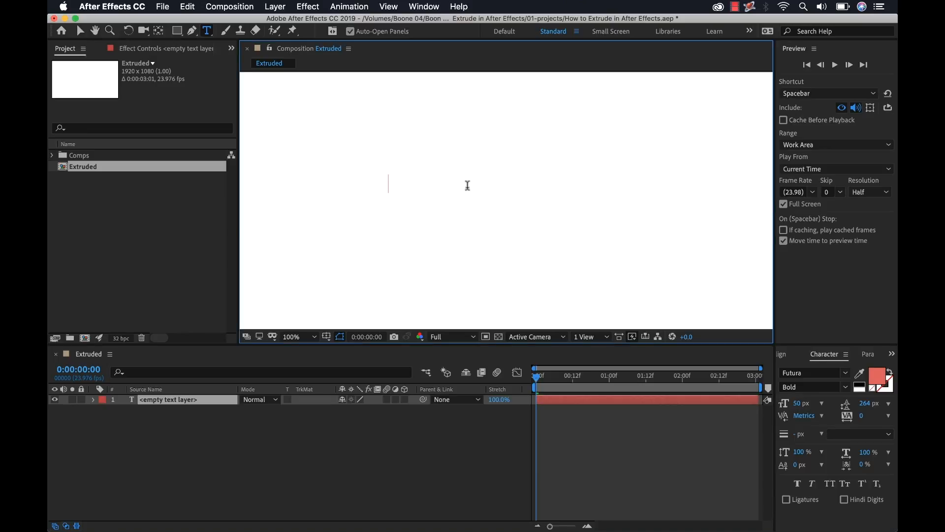
Type 'extrude' as the text layer and set its font size to 100 px
{"action": "type", "text": "extrude"}
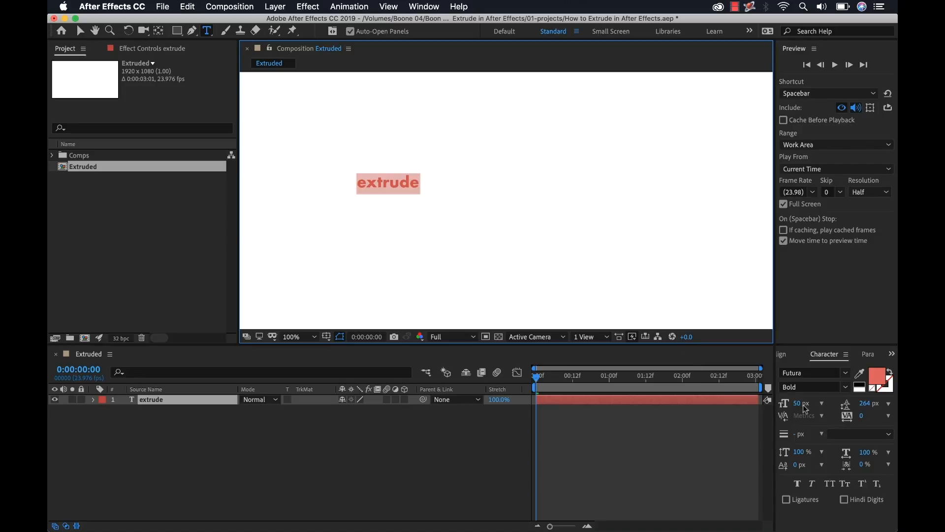
{"action": "type", "text": "100"}
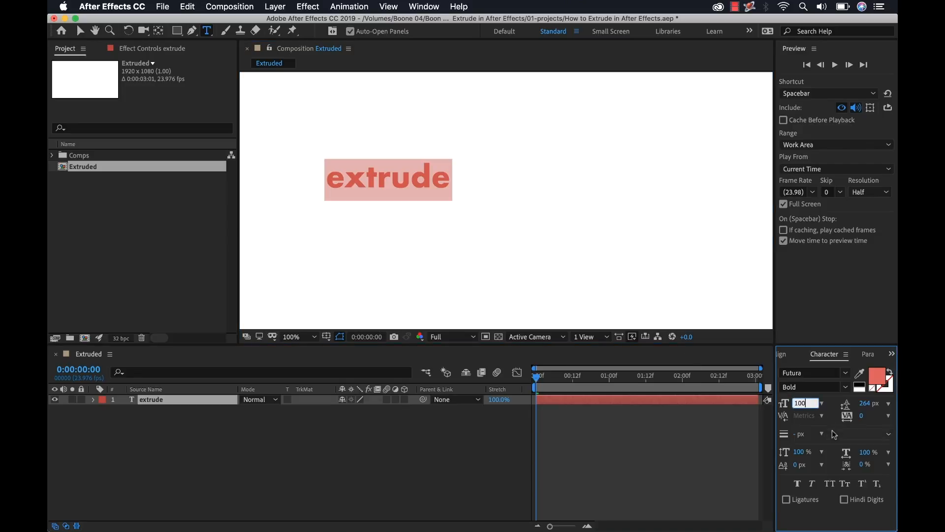
{"action": "left_click", "coordinate": [830, 484]}
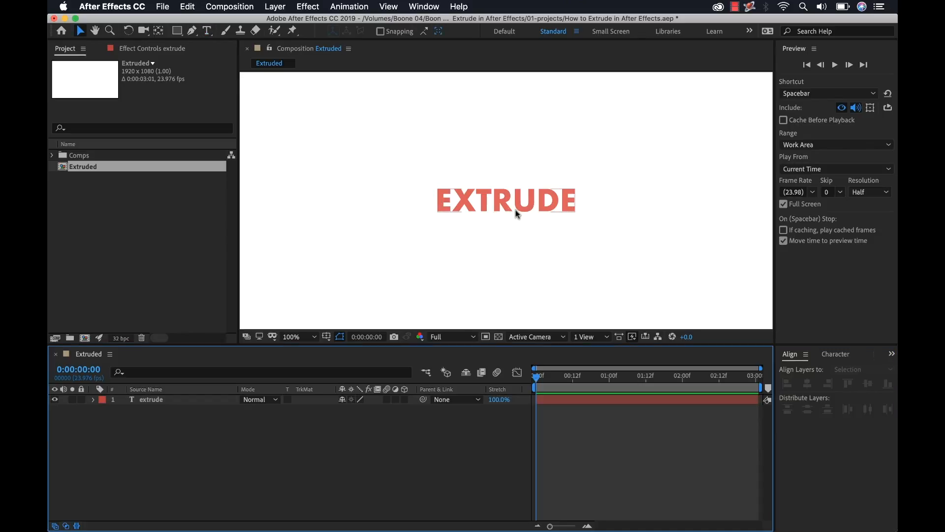
{"action": "mouse_move", "coordinate": [515, 212]}
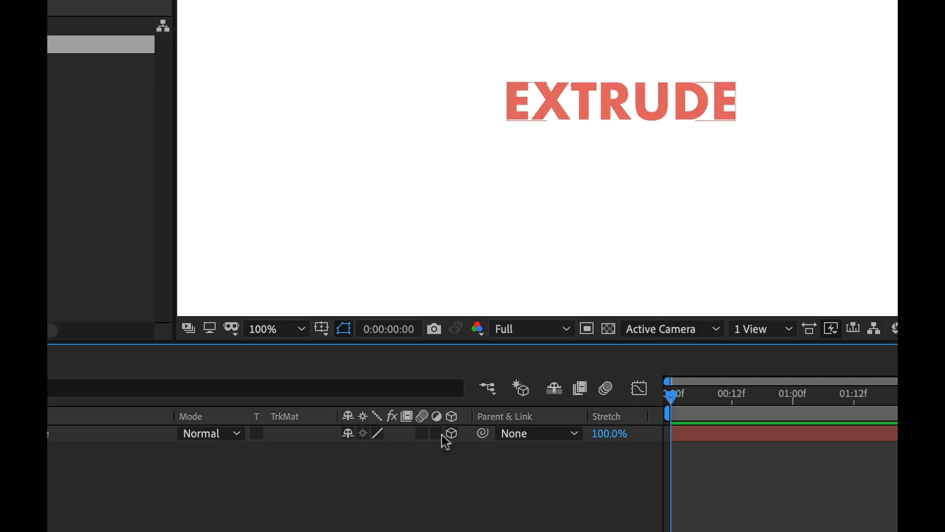
Enable the 3D switch on the extrude text layer and check the timeline columns menu
{"action": "left_click", "coordinate": [450, 433]}
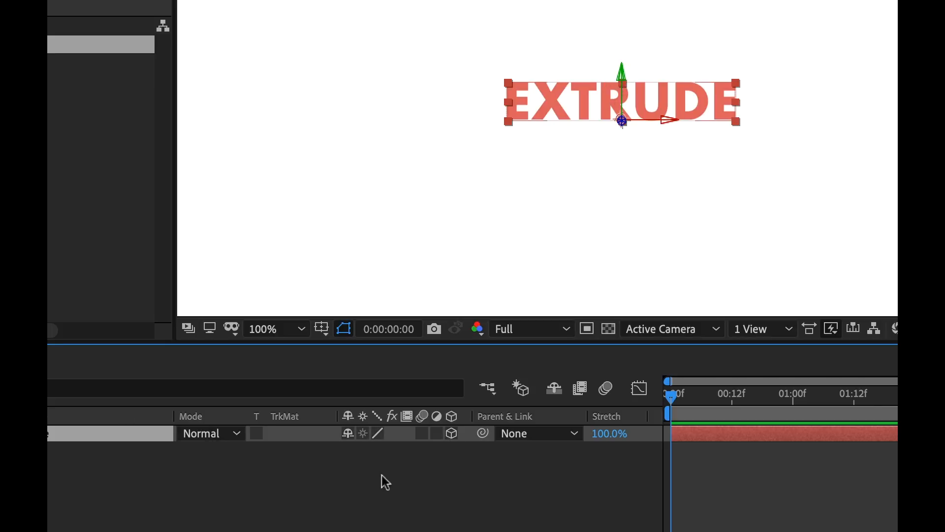
{"action": "right_click", "coordinate": [309, 422]}
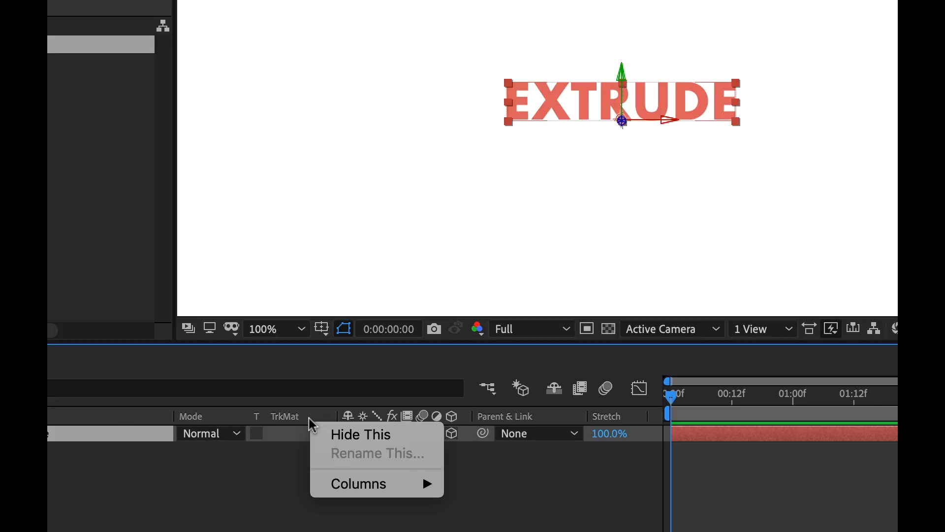
{"action": "left_click", "coordinate": [359, 483]}
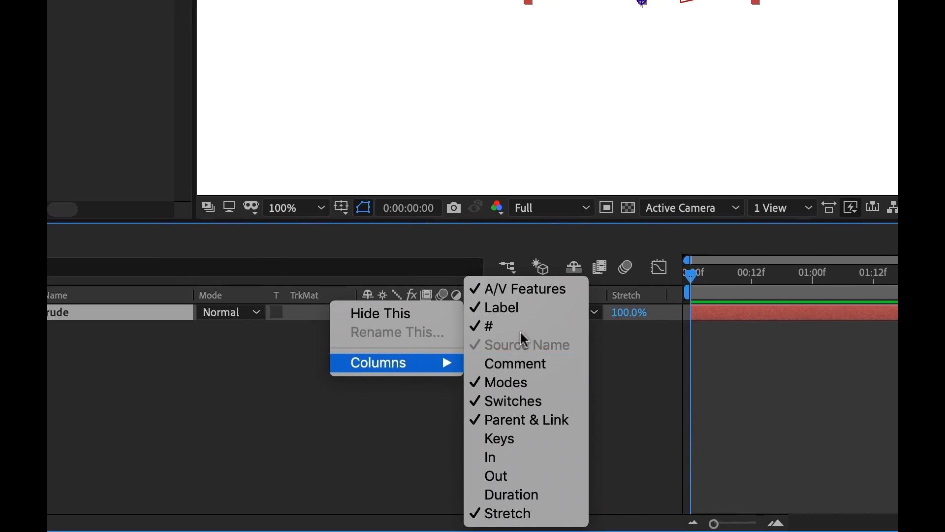
{"action": "mouse_move", "coordinate": [525, 430]}
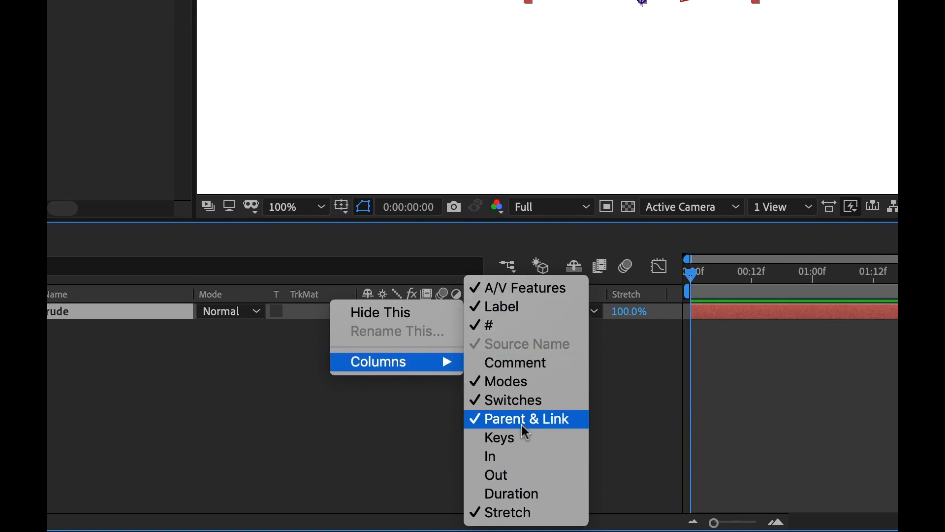
{"action": "left_click", "coordinate": [525, 418]}
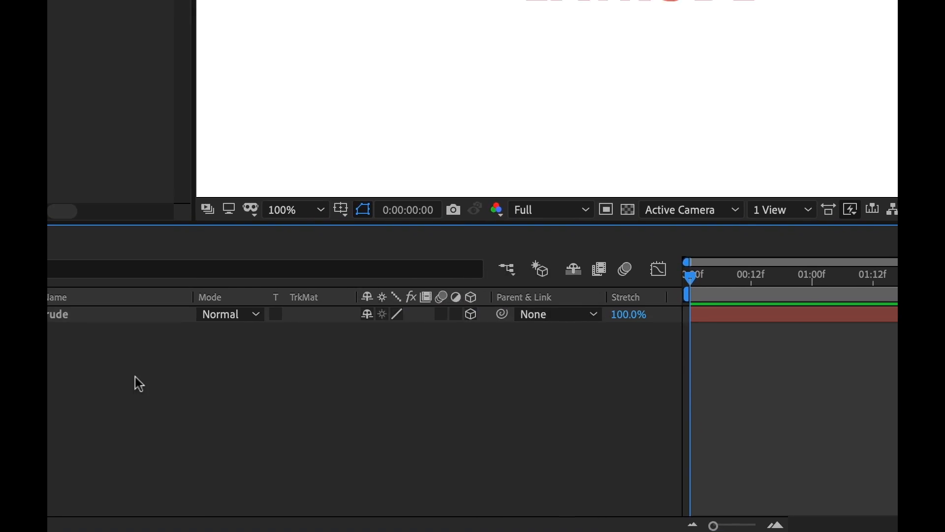
Add a new camera layer via Layer > New > Camera with default settings
{"action": "left_click", "coordinate": [225, 11]}
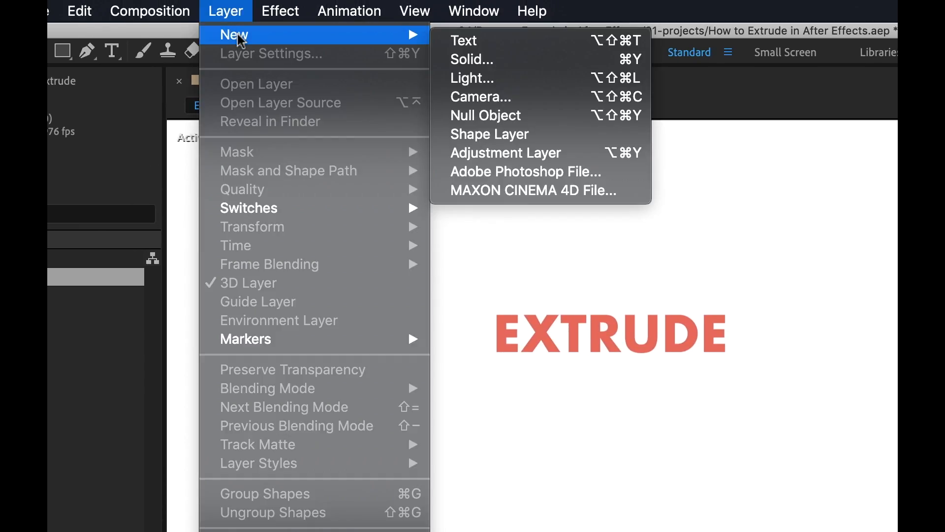
{"action": "left_click", "coordinate": [480, 97]}
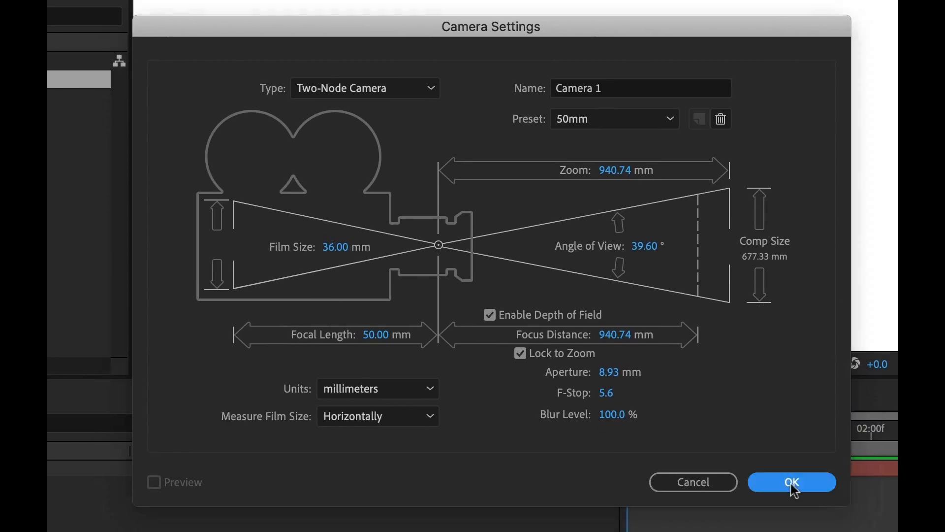
{"action": "left_click", "coordinate": [792, 482]}
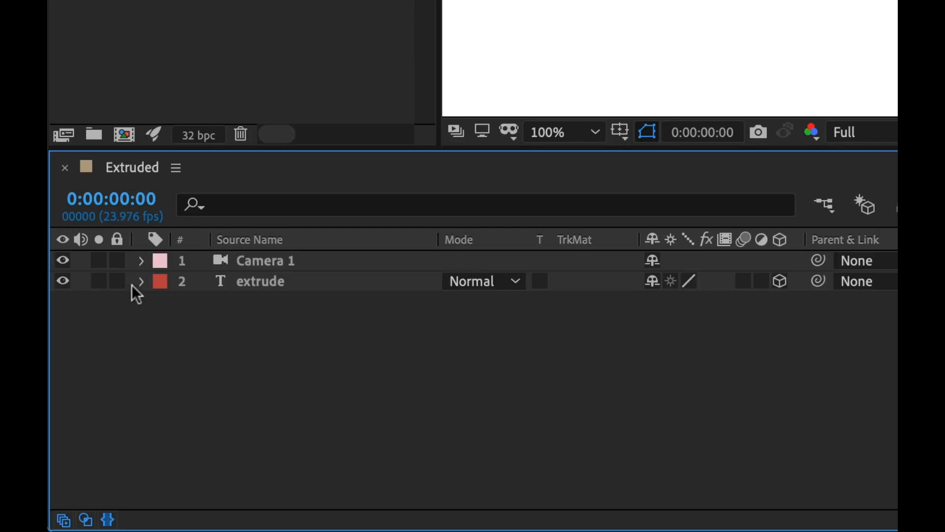
Expand the extrude layer, toggle 3D, then reveal and collapse Material Options
{"action": "left_click", "coordinate": [142, 281]}
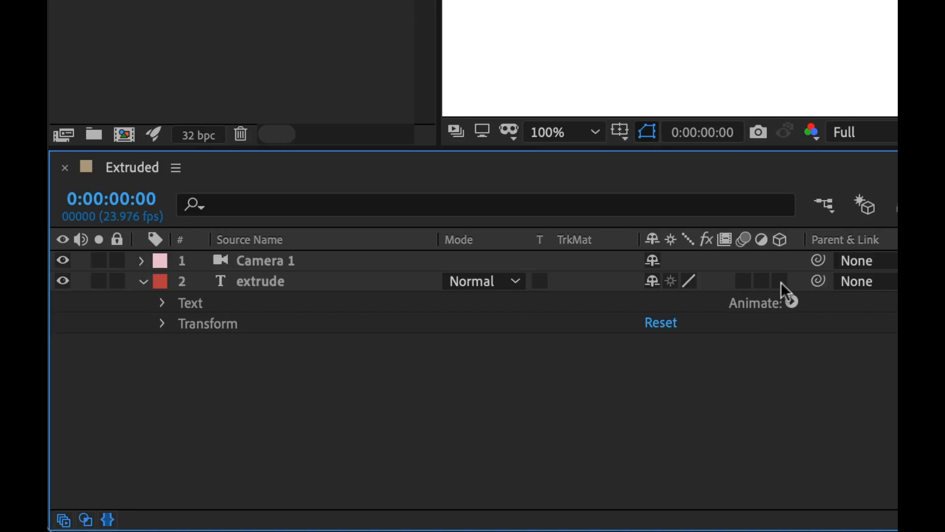
{"action": "left_click", "coordinate": [780, 281]}
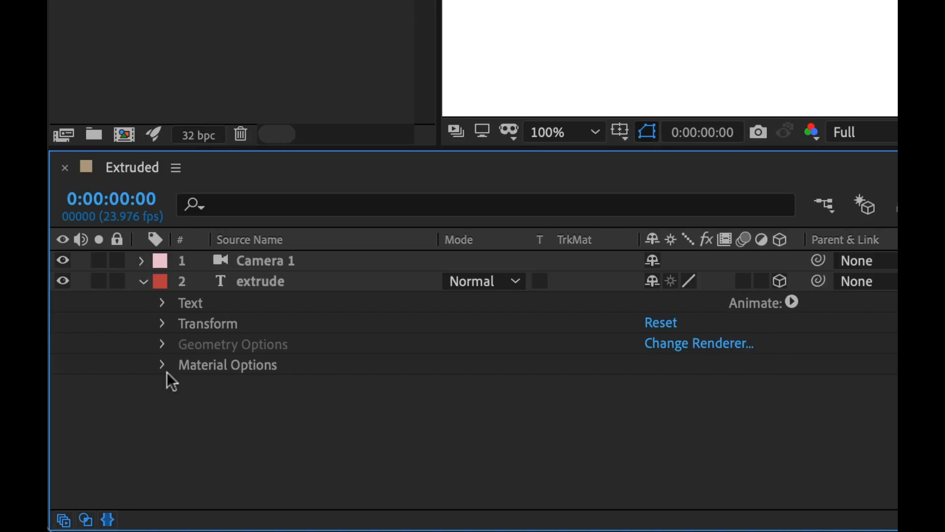
{"action": "left_click", "coordinate": [161, 364]}
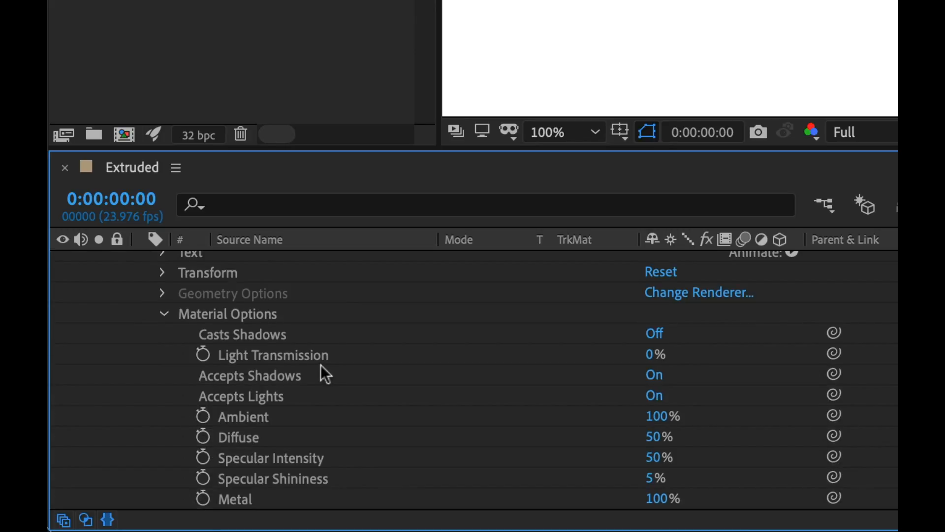
{"action": "mouse_move", "coordinate": [435, 386]}
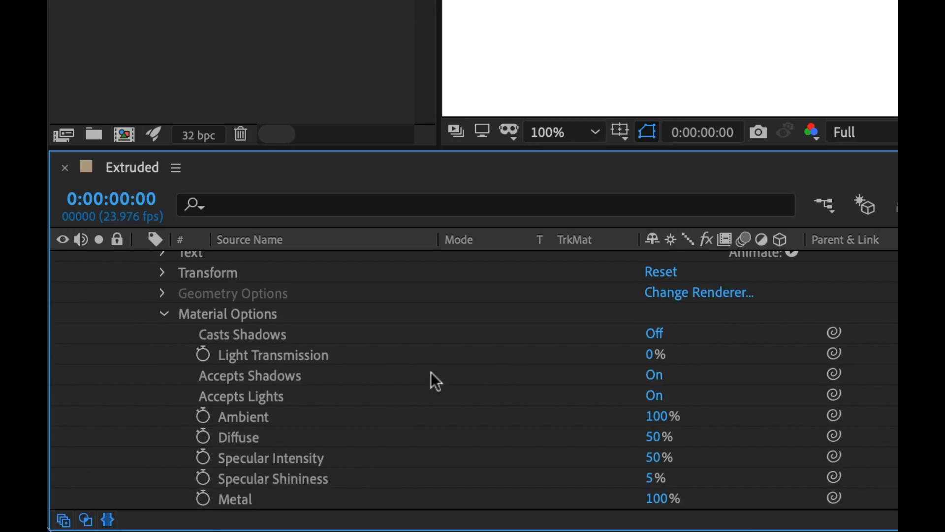
{"action": "mouse_move", "coordinate": [370, 391]}
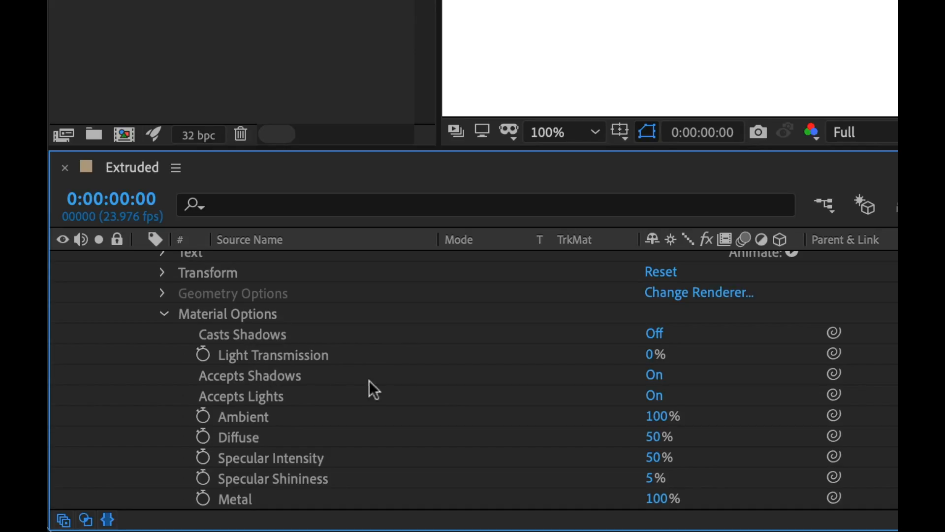
{"action": "mouse_move", "coordinate": [401, 394]}
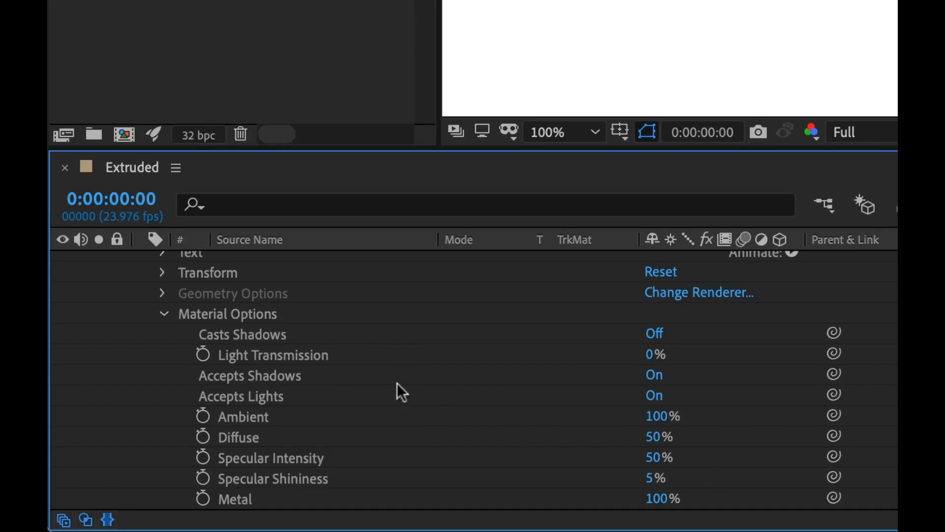
{"action": "mouse_move", "coordinate": [331, 384]}
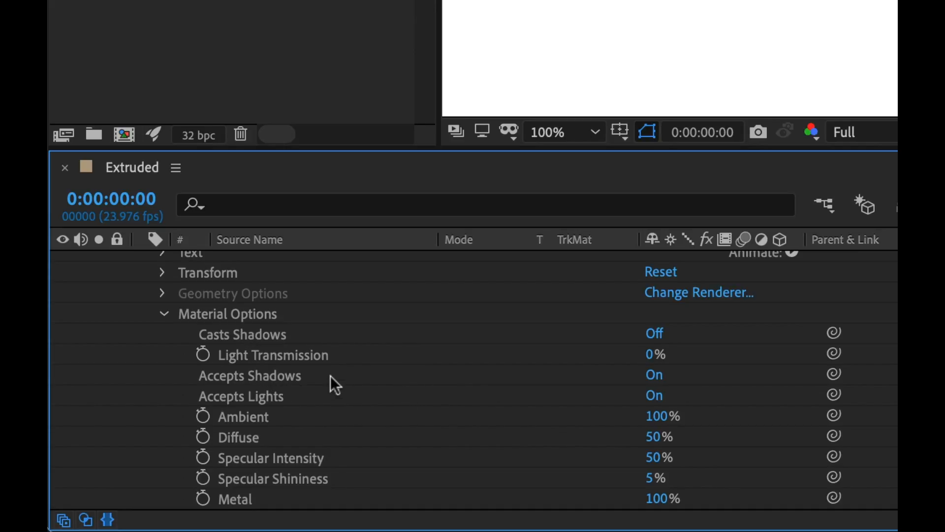
{"action": "mouse_move", "coordinate": [284, 456]}
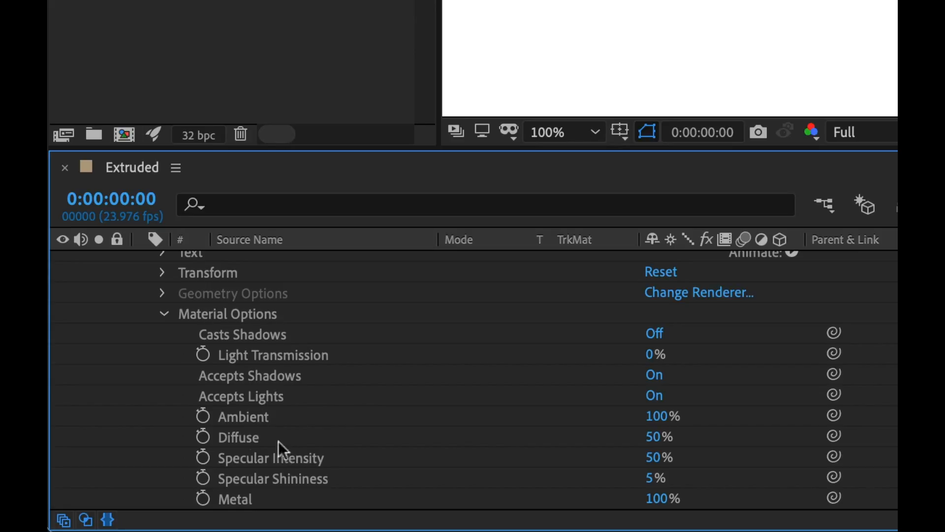
{"action": "left_click", "coordinate": [162, 313]}
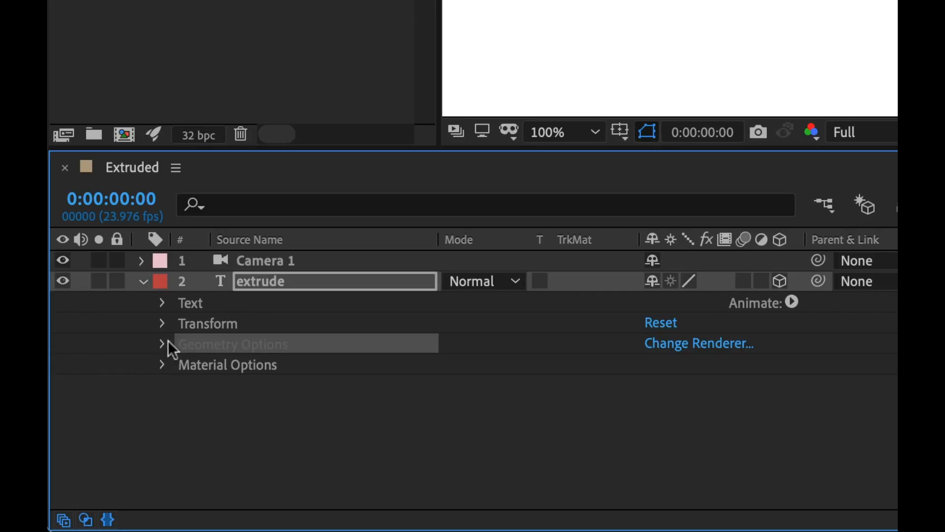
Open Composition Settings > 3D Renderer and browse the renderer list, keeping Classic 3D
{"action": "left_click", "coordinate": [335, 437]}
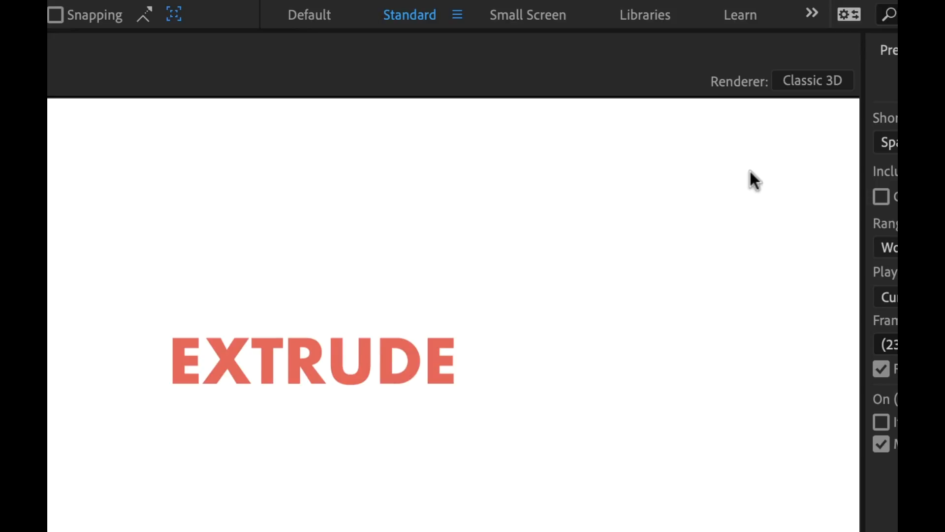
{"action": "mouse_move", "coordinate": [719, 101]}
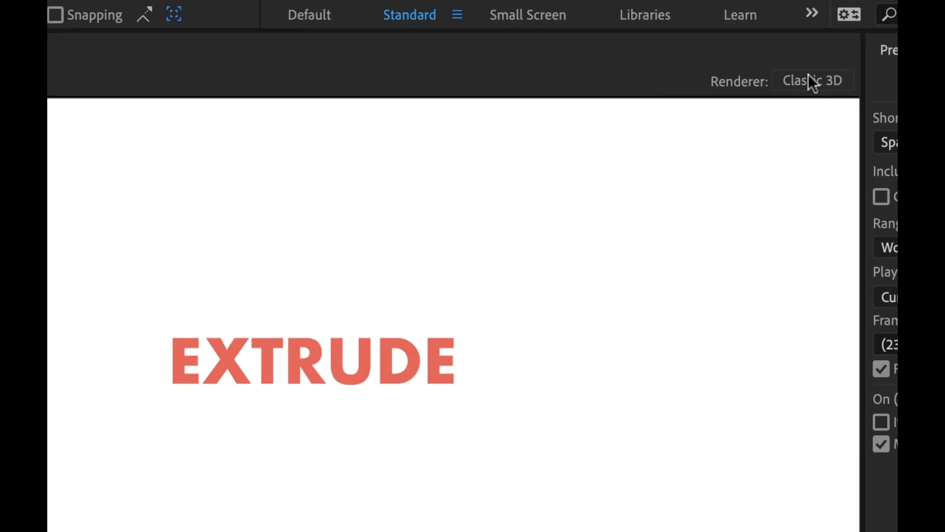
{"action": "left_click", "coordinate": [813, 81]}
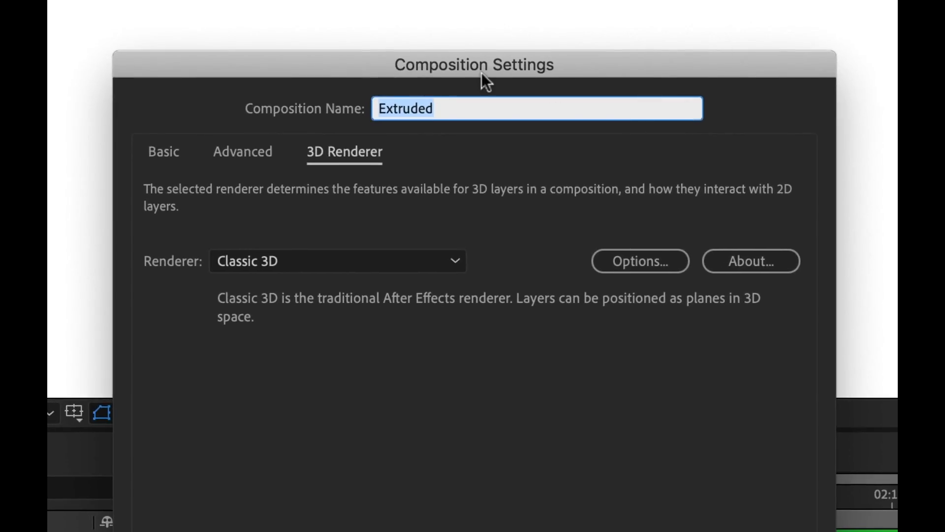
{"action": "mouse_move", "coordinate": [354, 188]}
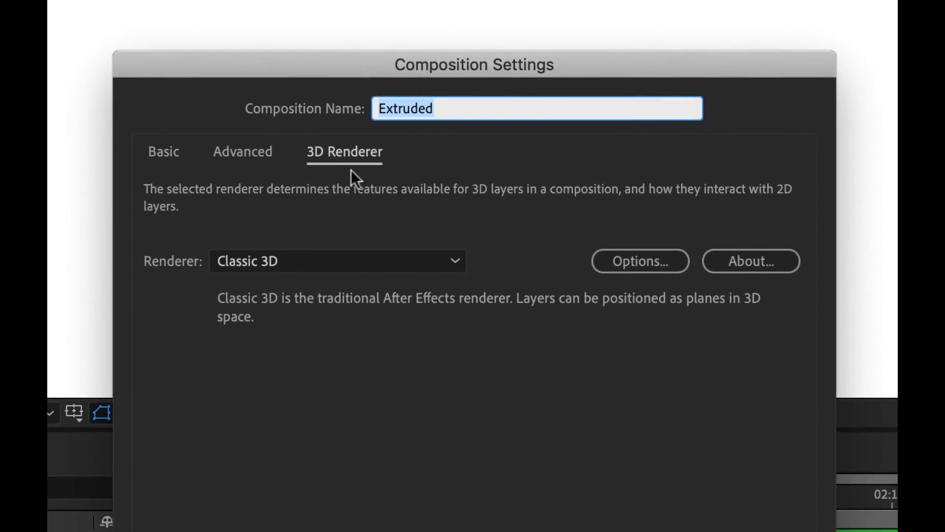
{"action": "mouse_move", "coordinate": [169, 354]}
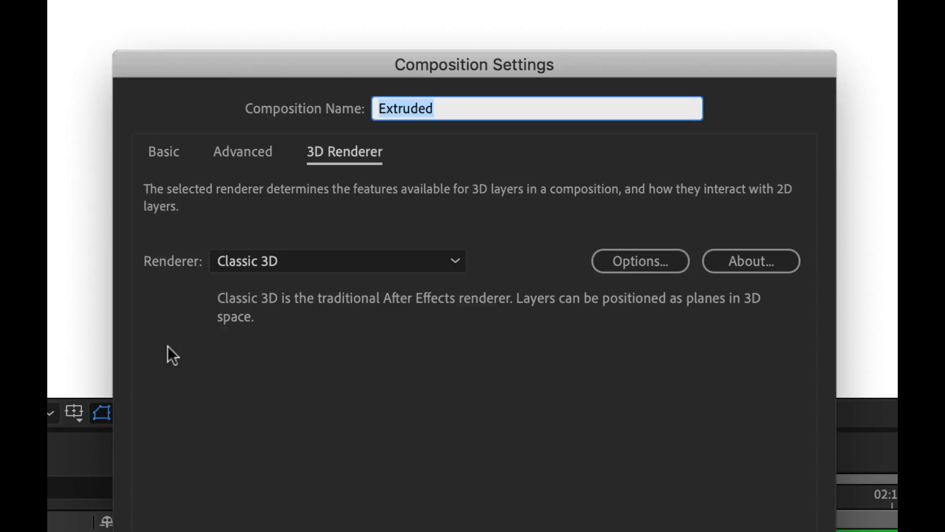
{"action": "left_click", "coordinate": [338, 261]}
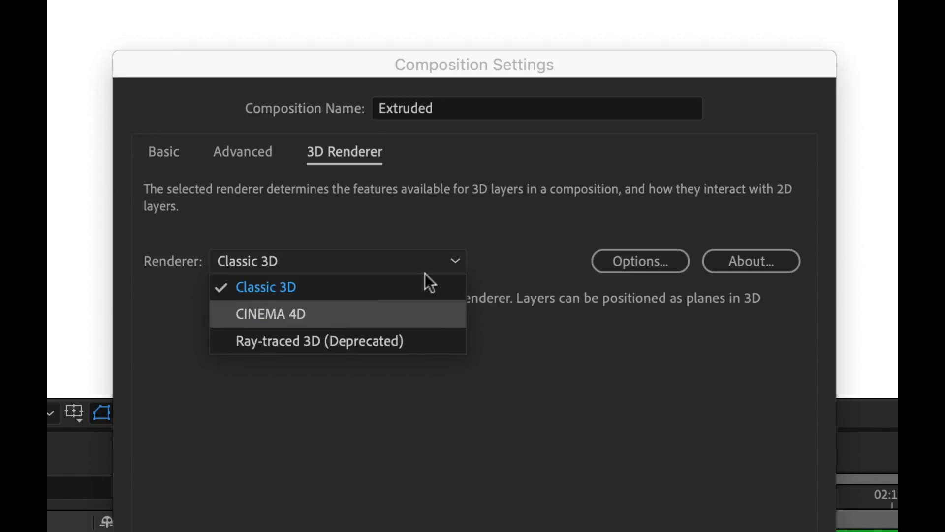
{"action": "mouse_move", "coordinate": [423, 272]}
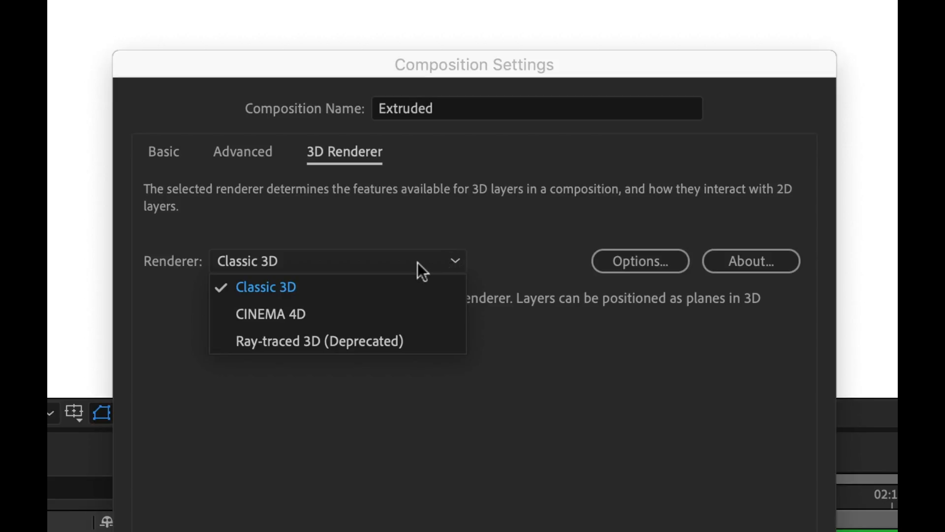
{"action": "mouse_move", "coordinate": [452, 263]}
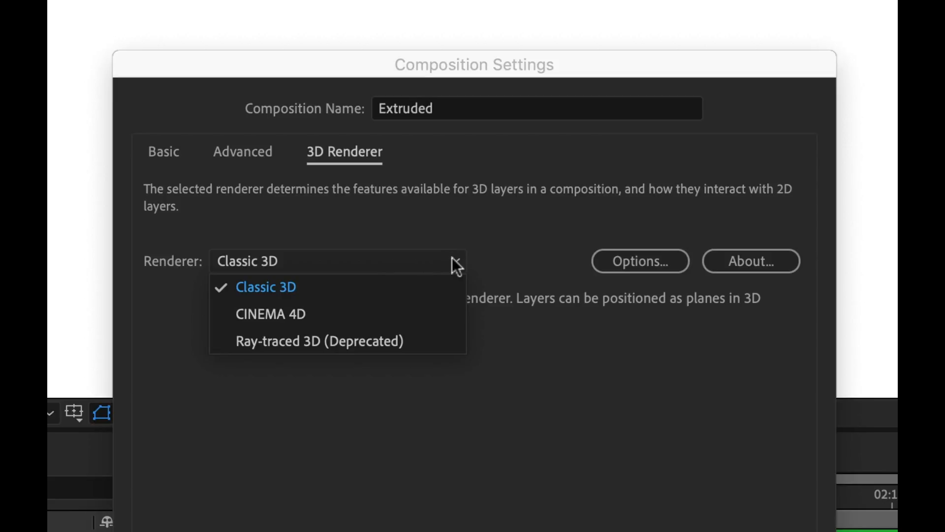
{"action": "left_click", "coordinate": [265, 287]}
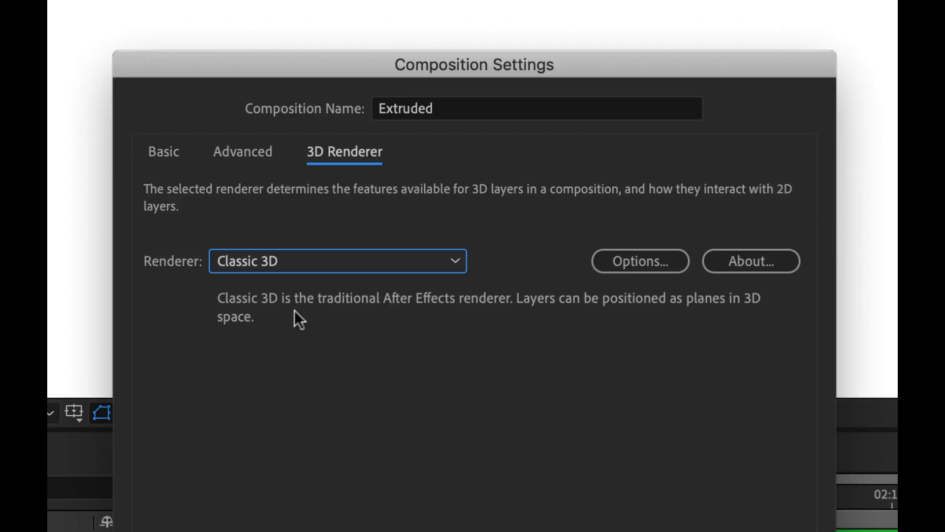
{"action": "mouse_move", "coordinate": [468, 332]}
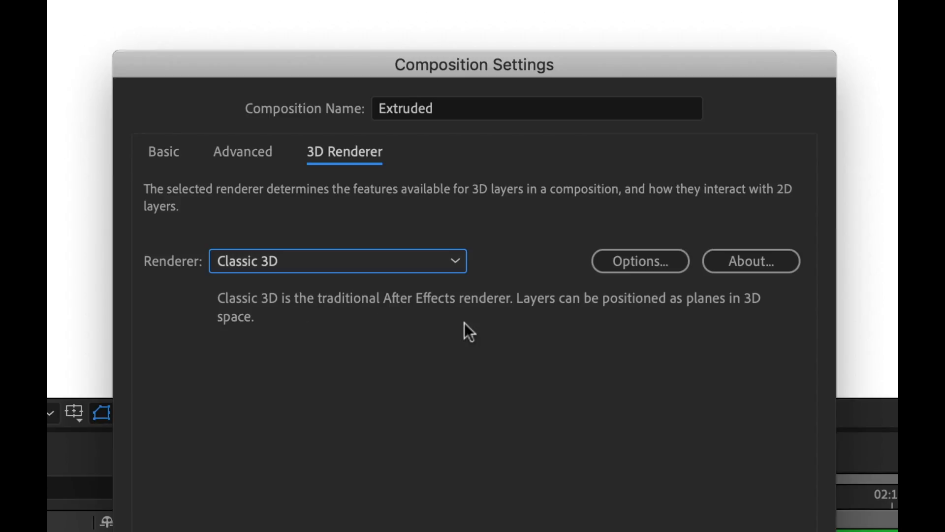
{"action": "mouse_move", "coordinate": [665, 328]}
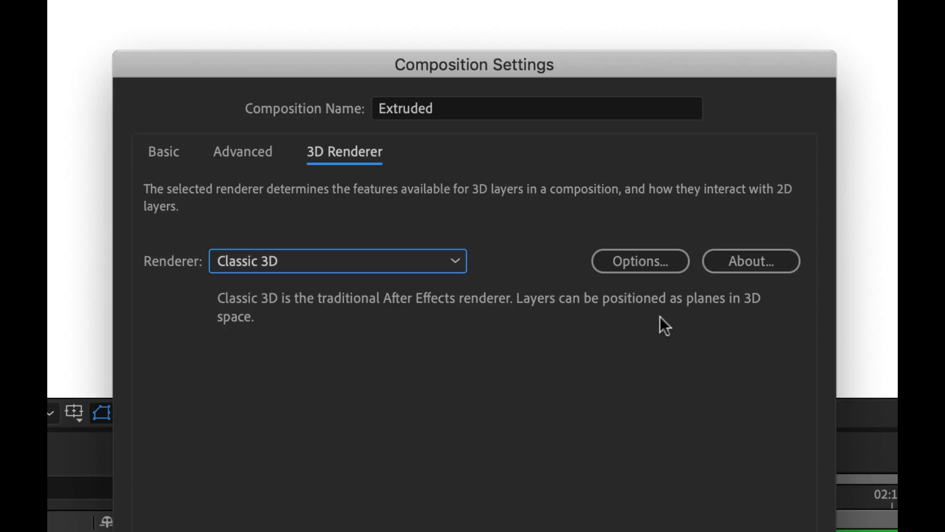
{"action": "mouse_move", "coordinate": [641, 308]}
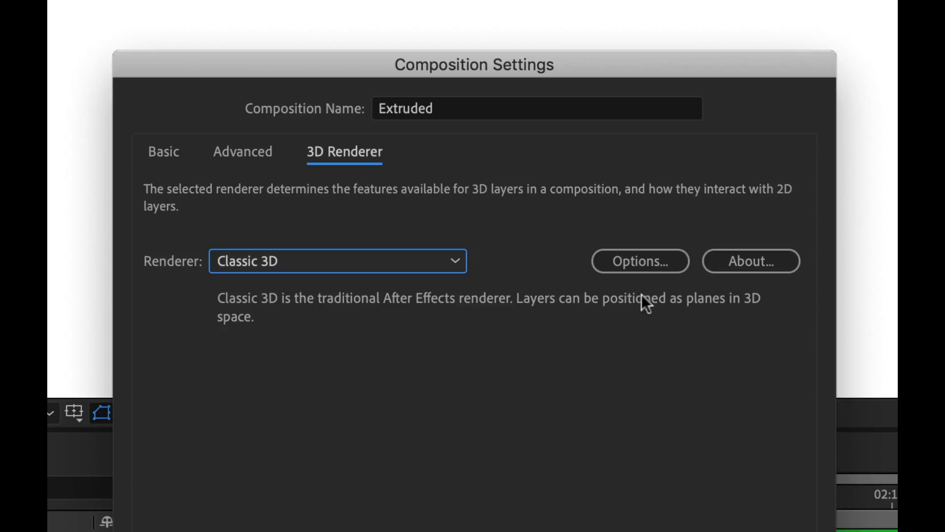
{"action": "mouse_move", "coordinate": [639, 324]}
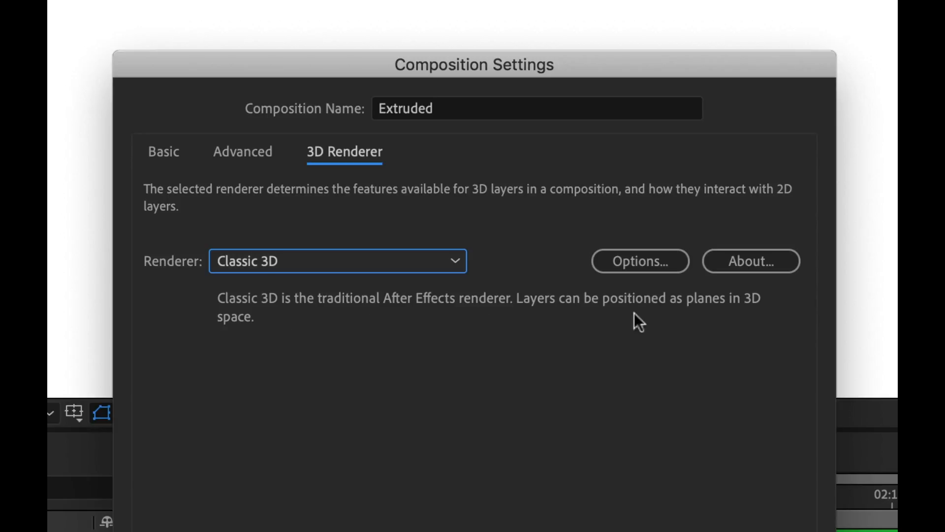
Choose CINEMA 4D from the Renderer dropdown and scroll through its settings
{"action": "left_click", "coordinate": [338, 261]}
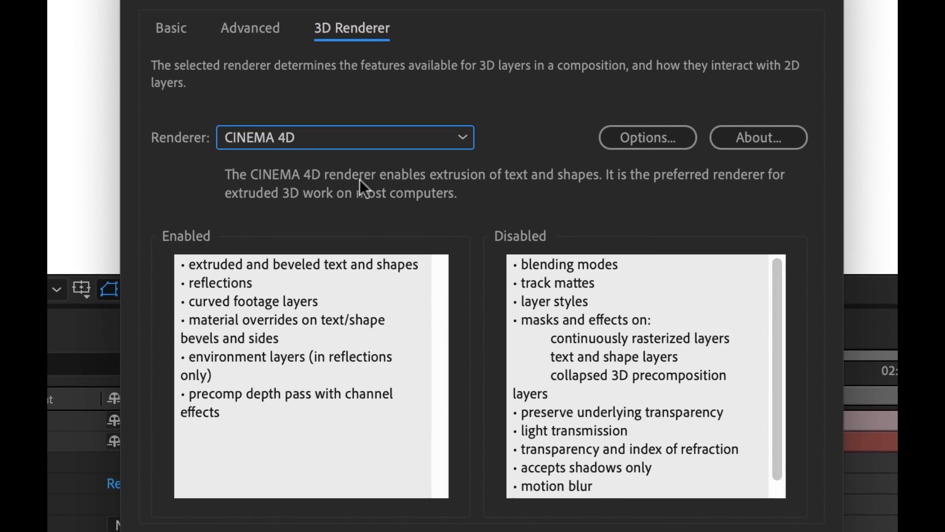
{"action": "mouse_move", "coordinate": [540, 205]}
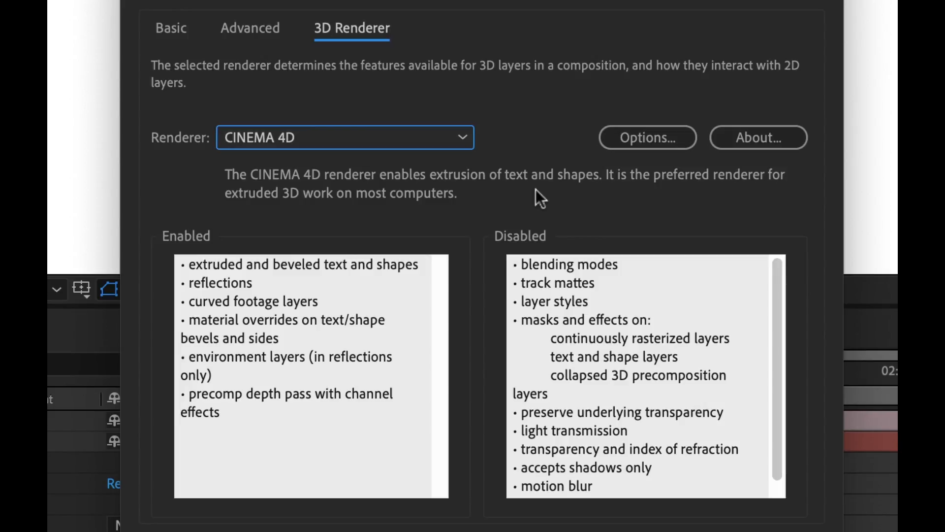
{"action": "mouse_move", "coordinate": [394, 218]}
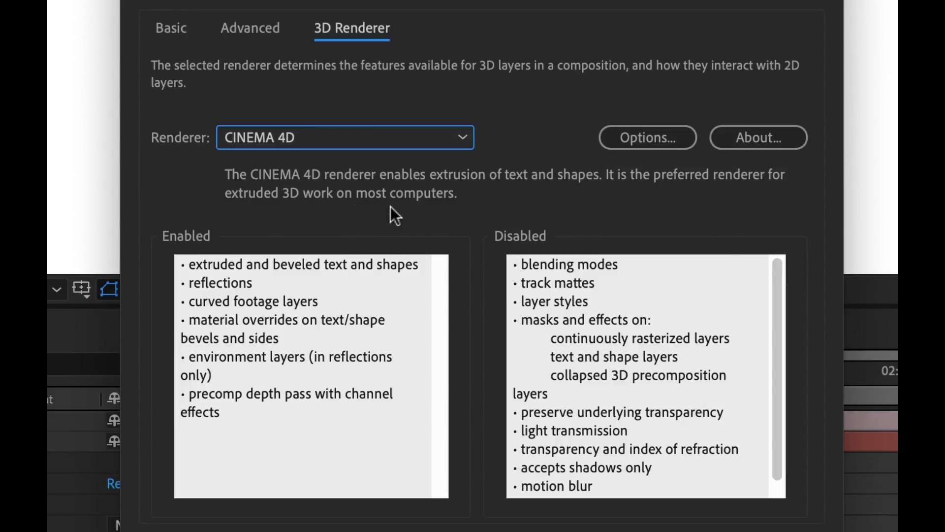
{"action": "mouse_move", "coordinate": [180, 258]}
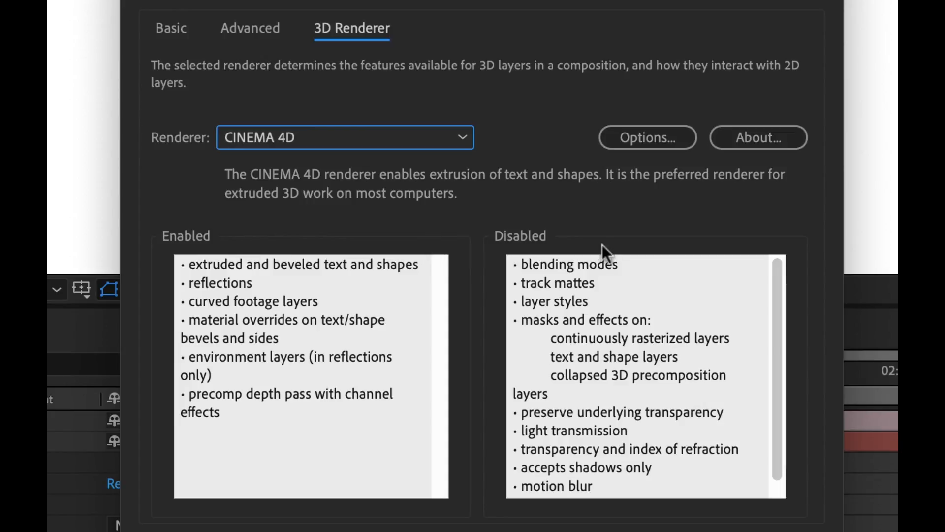
{"action": "mouse_move", "coordinate": [541, 241]}
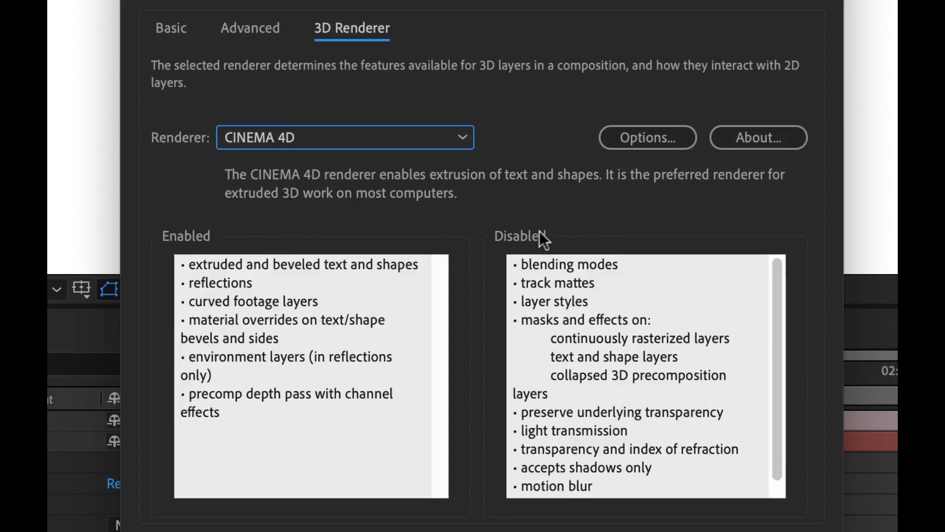
{"action": "mouse_move", "coordinate": [552, 234]}
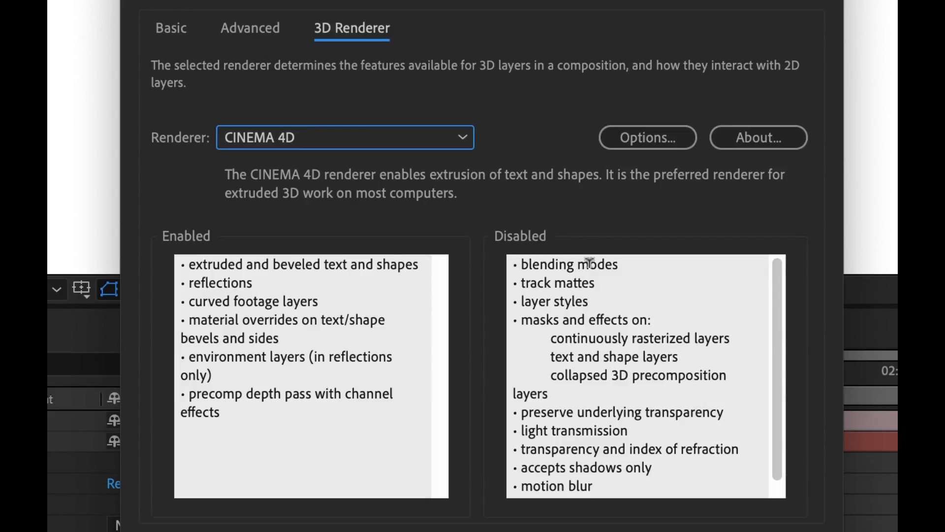
{"action": "mouse_move", "coordinate": [579, 486]}
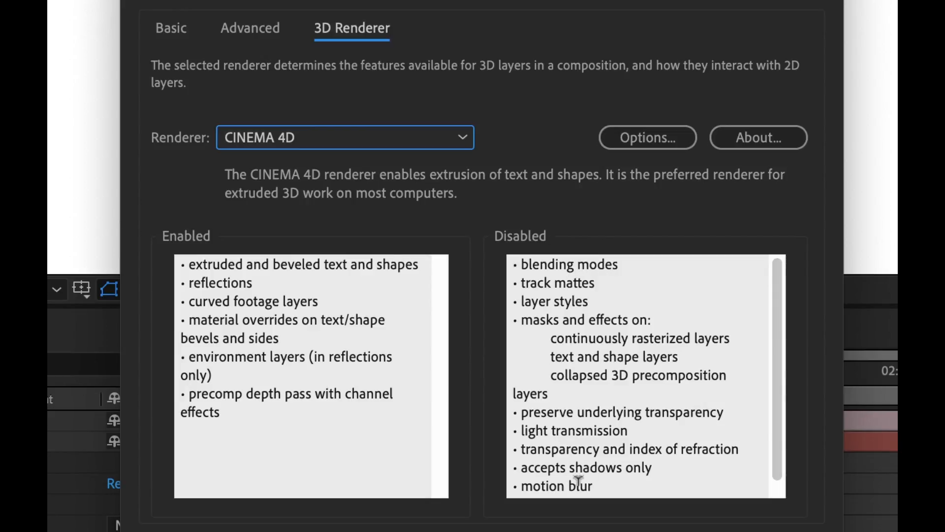
{"action": "scroll", "scroll_direction": "down", "scroll_amount": 3}
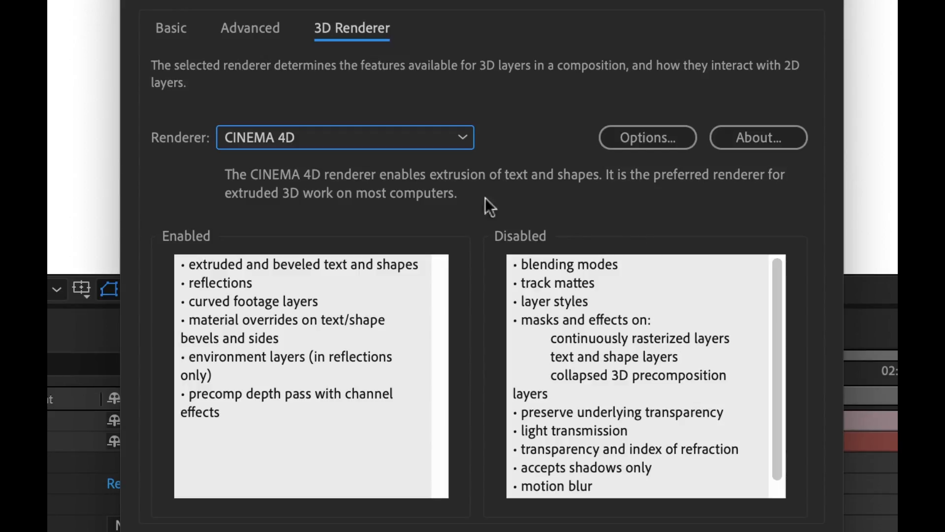
{"action": "mouse_move", "coordinate": [470, 217]}
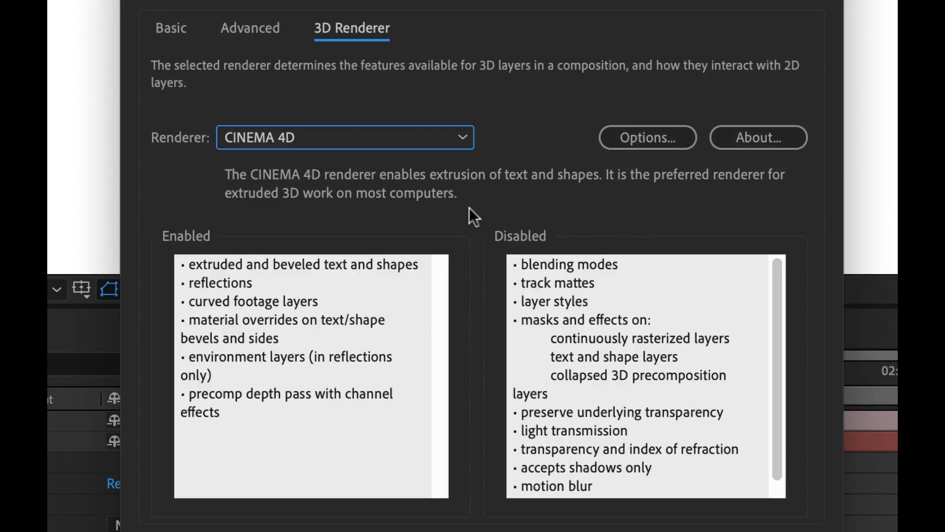
Accept the CINEMA 4D renderer options at Quality 4 and close Composition Settings
{"action": "left_click", "coordinate": [648, 137]}
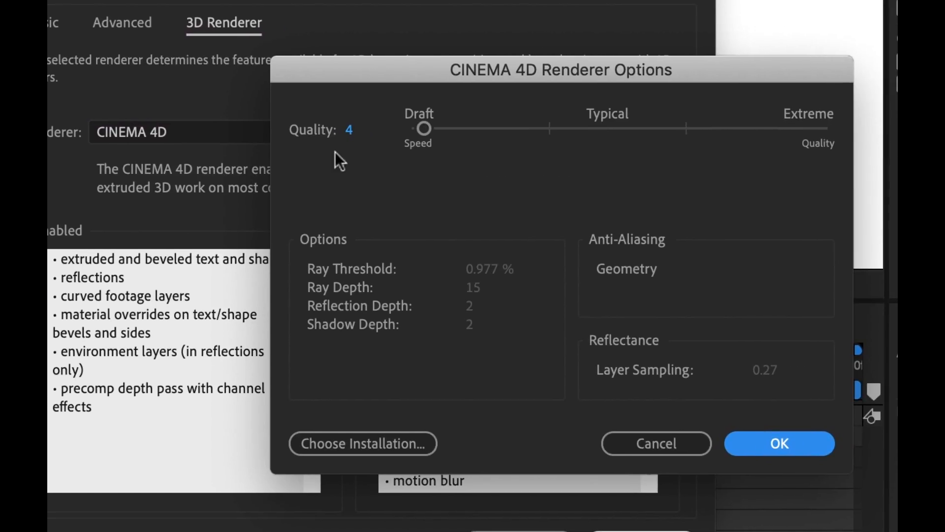
{"action": "mouse_move", "coordinate": [359, 163]}
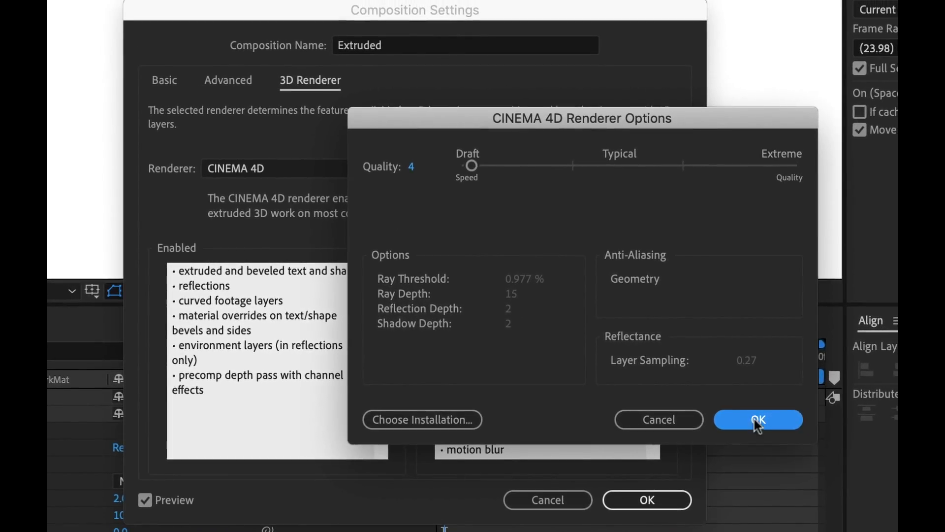
{"action": "left_click", "coordinate": [758, 419]}
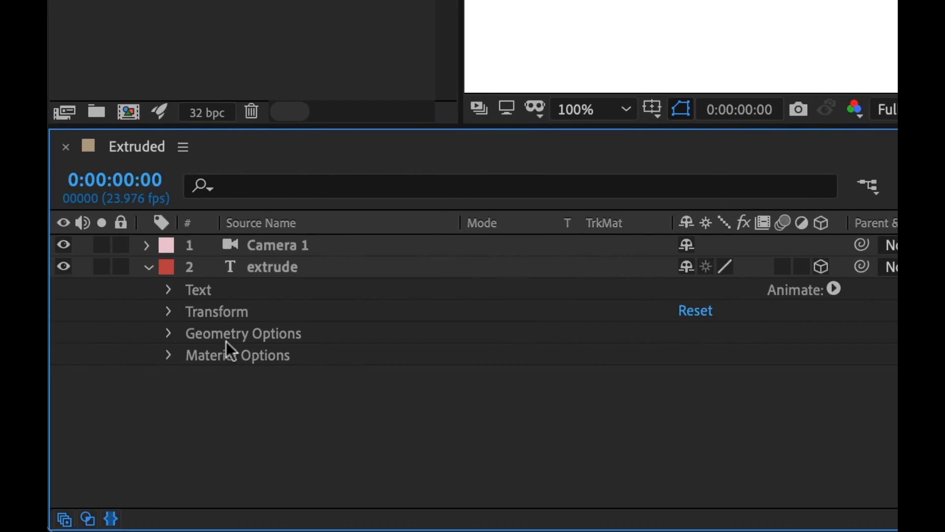
Set Extrusion Depth under the extrude layer's Geometry Options to 500
{"action": "left_click", "coordinate": [169, 334]}
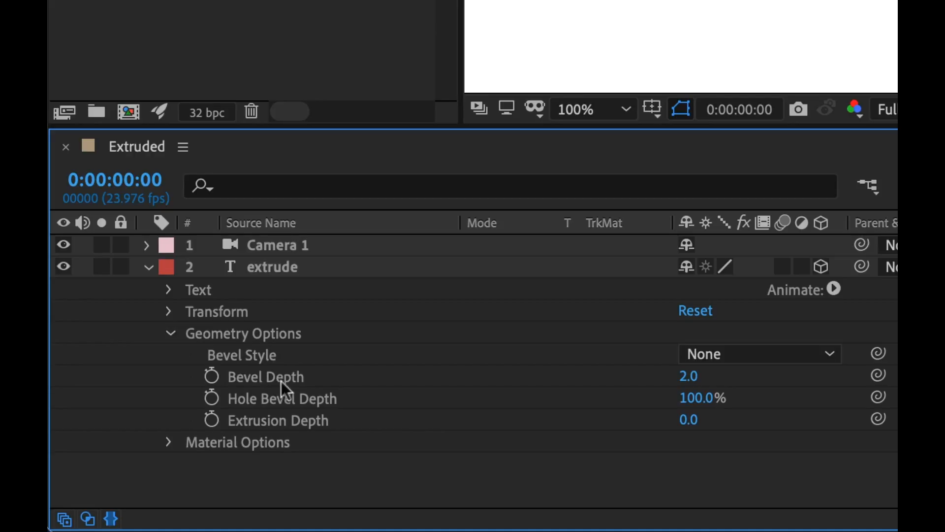
{"action": "mouse_move", "coordinate": [315, 452]}
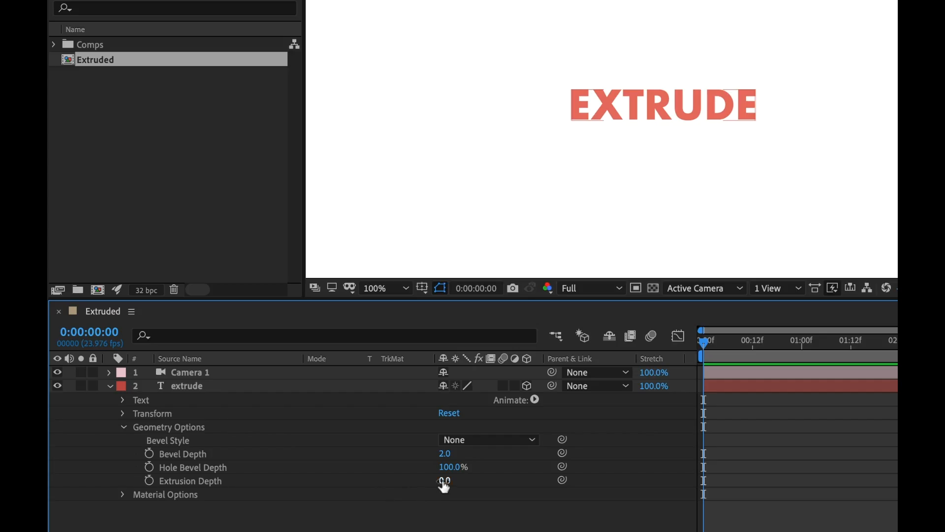
{"action": "type", "text": "500"}
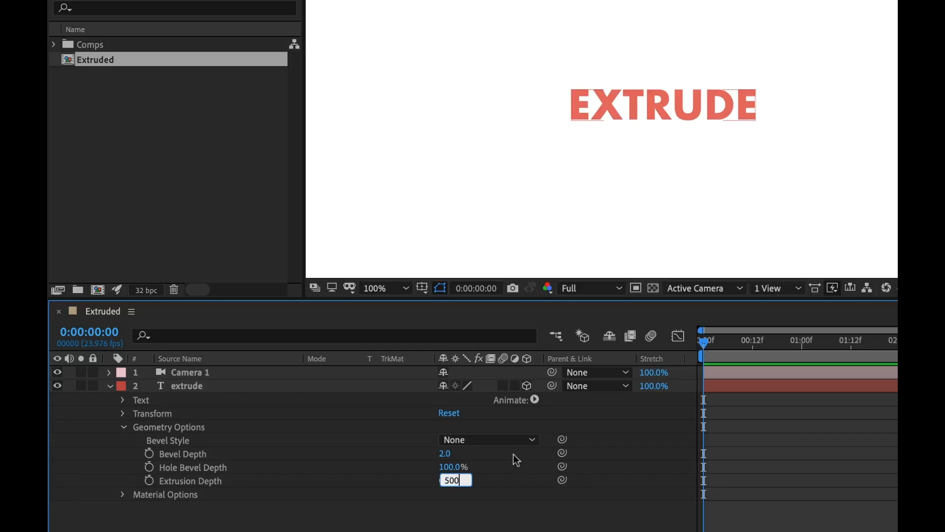
{"action": "key", "text": "Enter"}
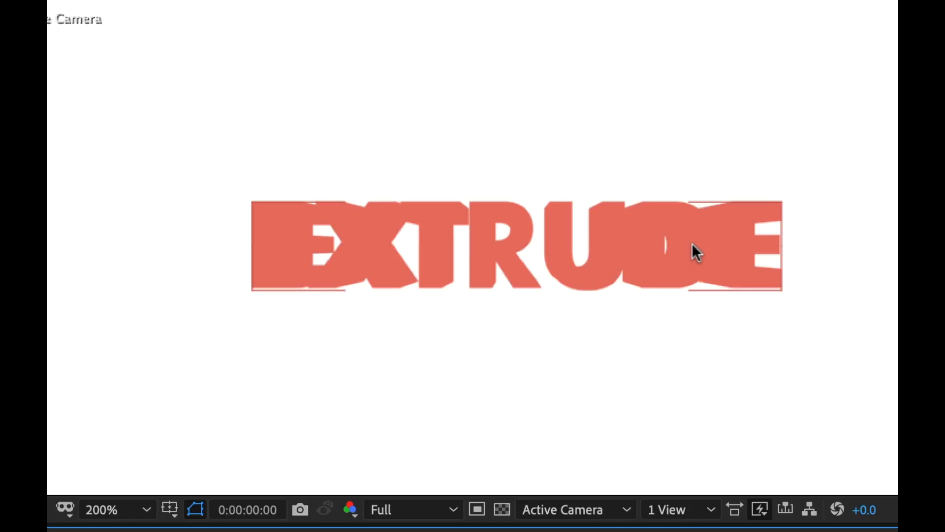
{"action": "mouse_move", "coordinate": [278, 248]}
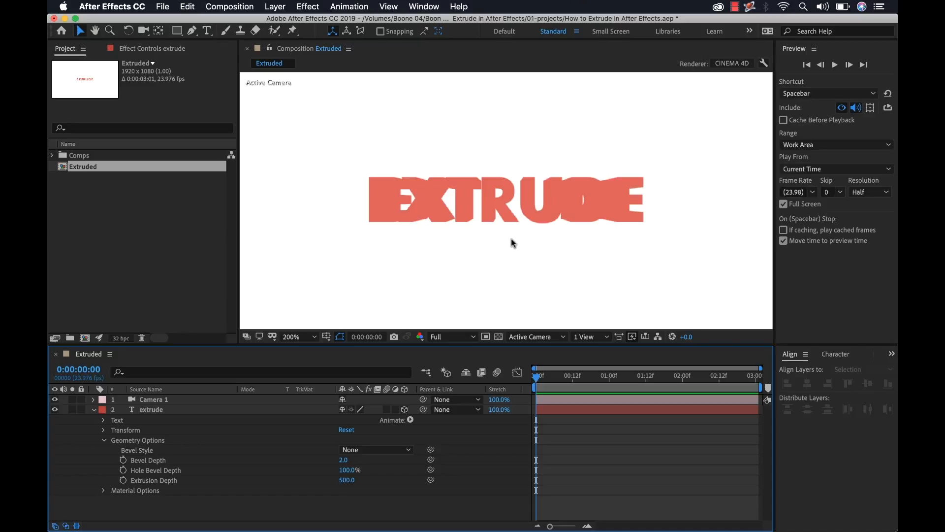
{"action": "mouse_move", "coordinate": [486, 253]}
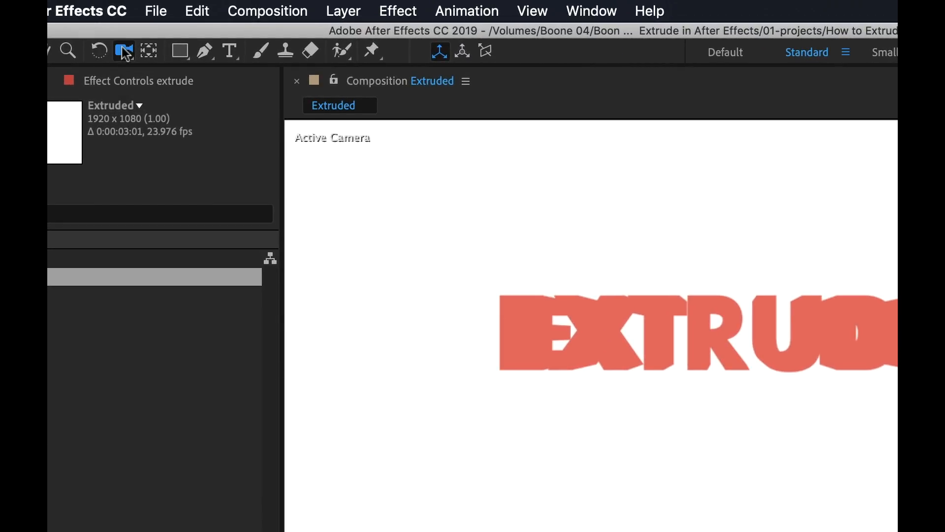
Open the camera tools to select the Orbit Camera Tool
{"action": "left_click", "coordinate": [124, 49]}
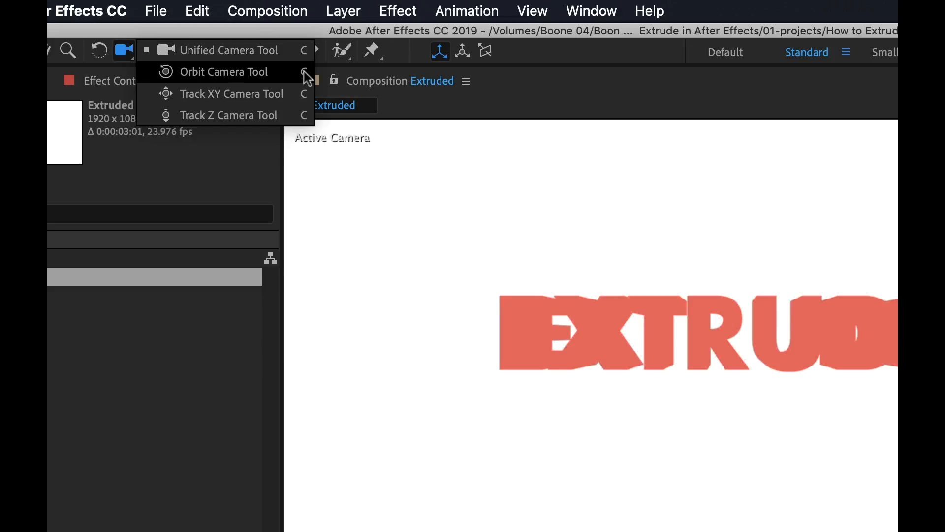
{"action": "mouse_move", "coordinate": [308, 89]}
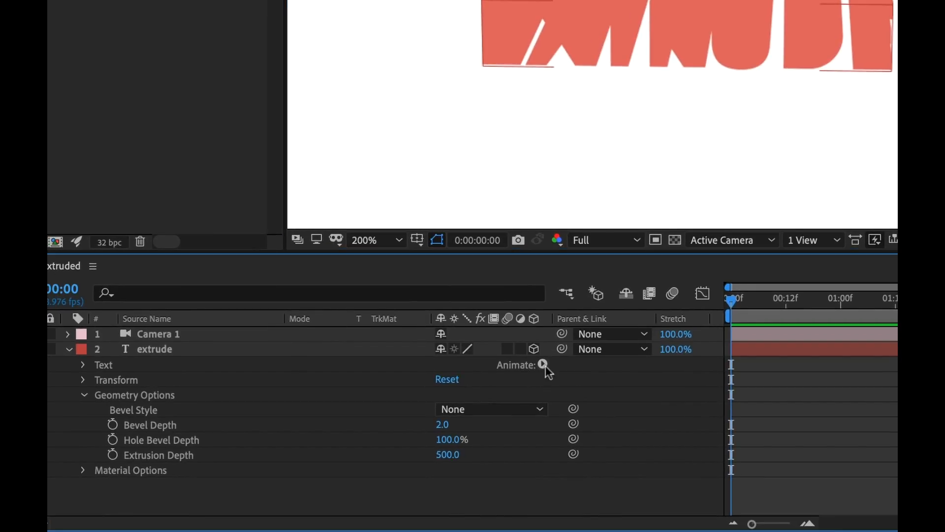
Add a Front Color animator and set the letter faces to near-white
{"action": "left_click", "coordinate": [545, 365]}
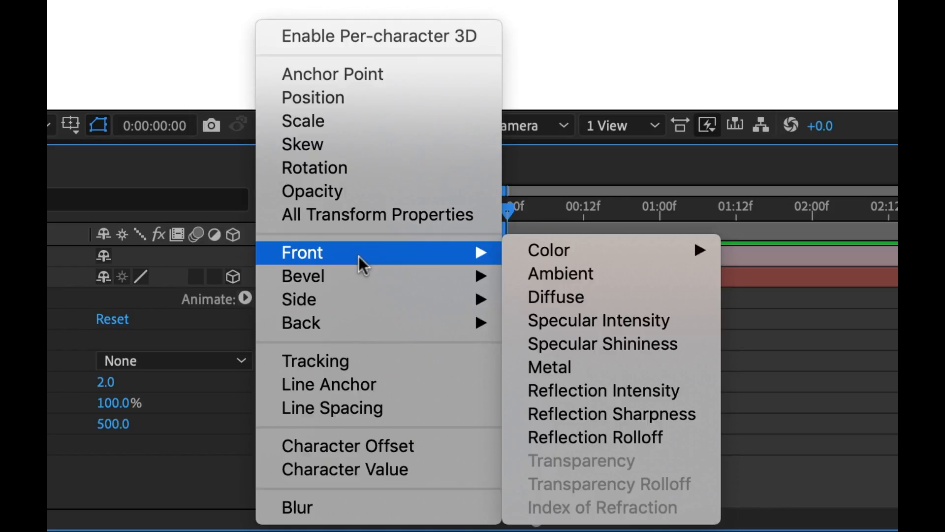
{"action": "mouse_move", "coordinate": [349, 330]}
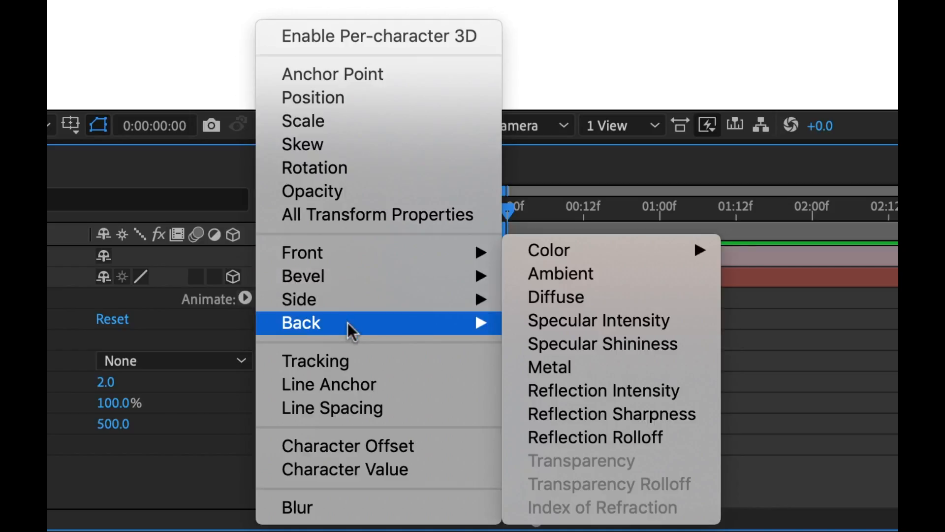
{"action": "mouse_move", "coordinate": [361, 260]}
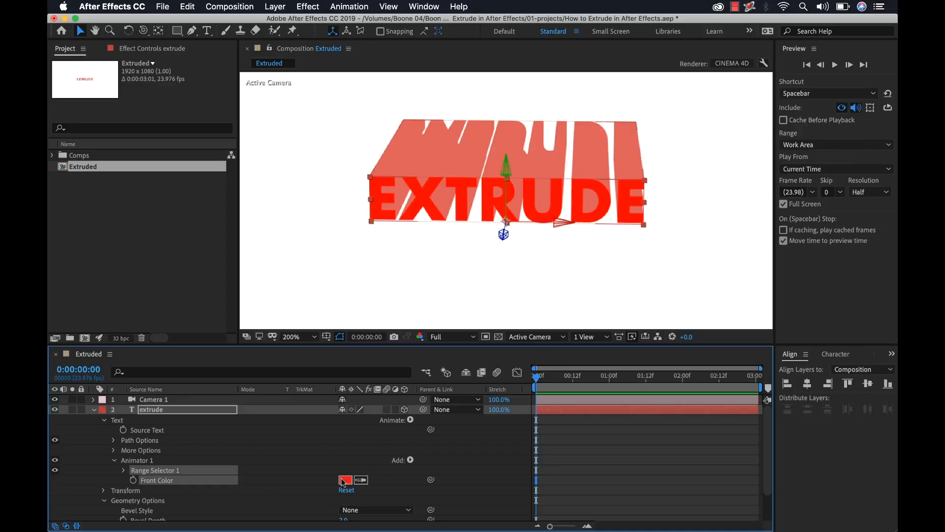
{"action": "left_click", "coordinate": [345, 479]}
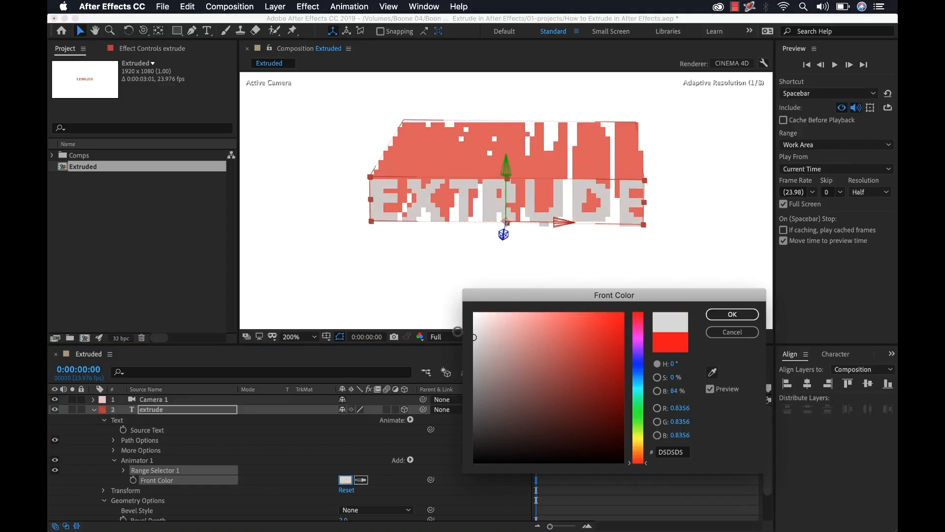
{"action": "left_click", "coordinate": [732, 314]}
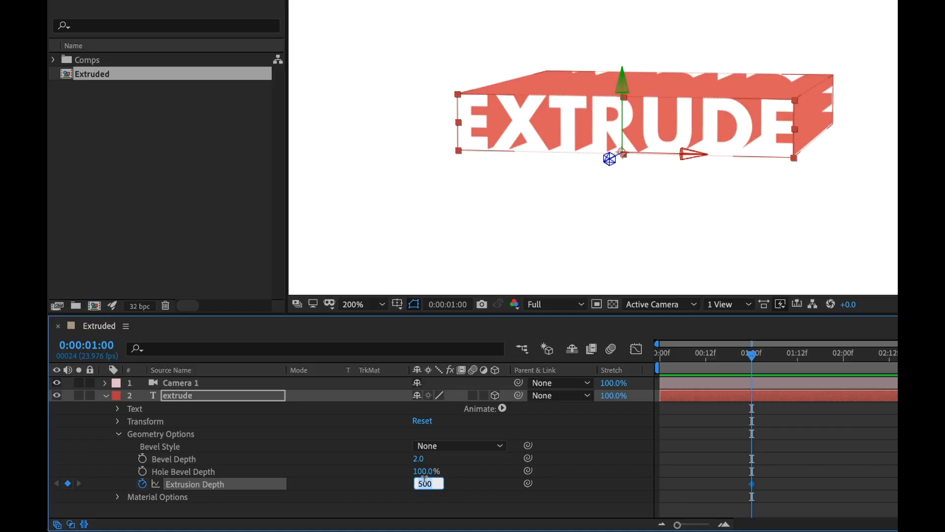
Enter 1000 as the Extrusion Depth keyframe value
{"action": "type", "text": "1000"}
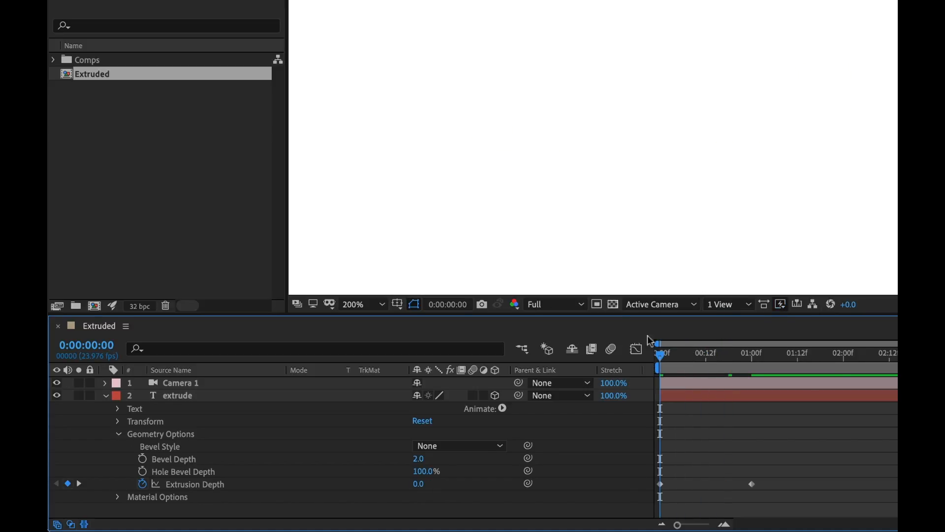
{"action": "mouse_move", "coordinate": [742, 327]}
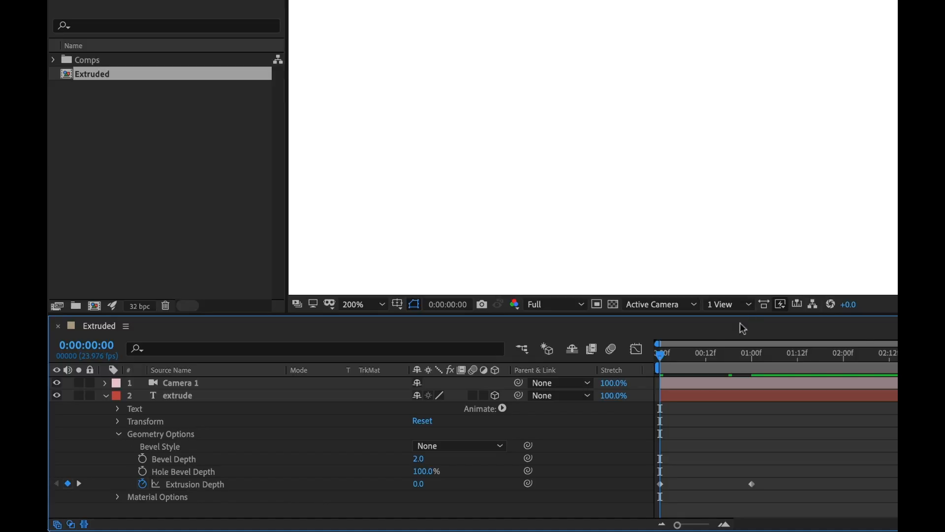
Keyframe Front Color a few frames in and scrub through the opening frames
{"action": "left_click", "coordinate": [674, 353]}
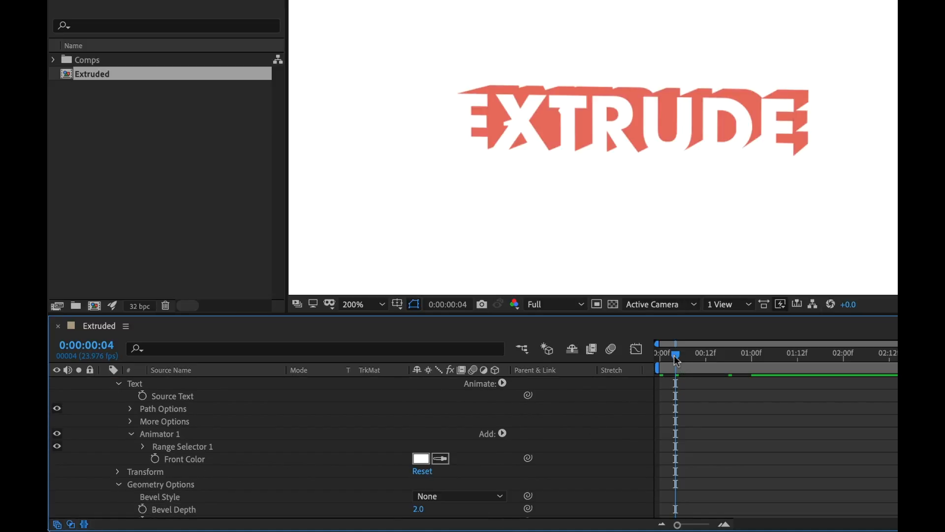
{"action": "mouse_move", "coordinate": [671, 360]}
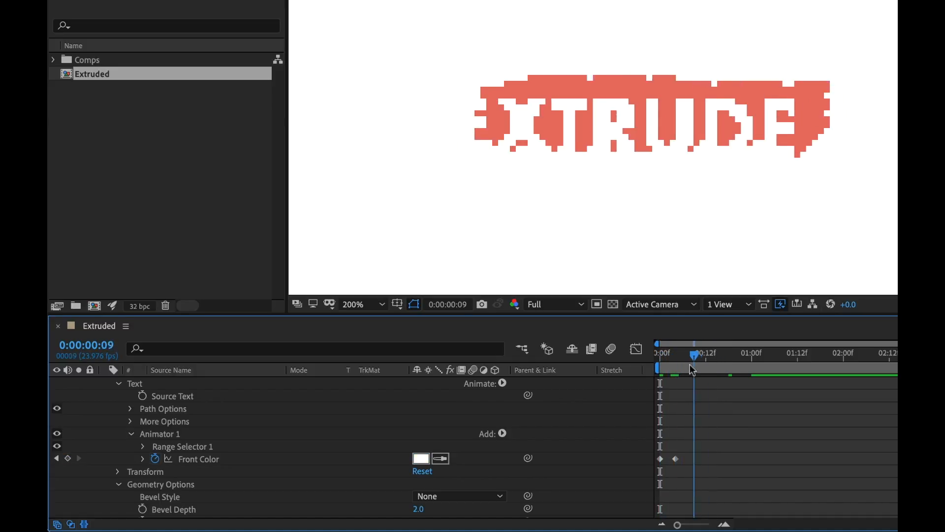
{"action": "left_click_drag", "start_coordinate": [694, 352], "coordinate": [708, 352]}
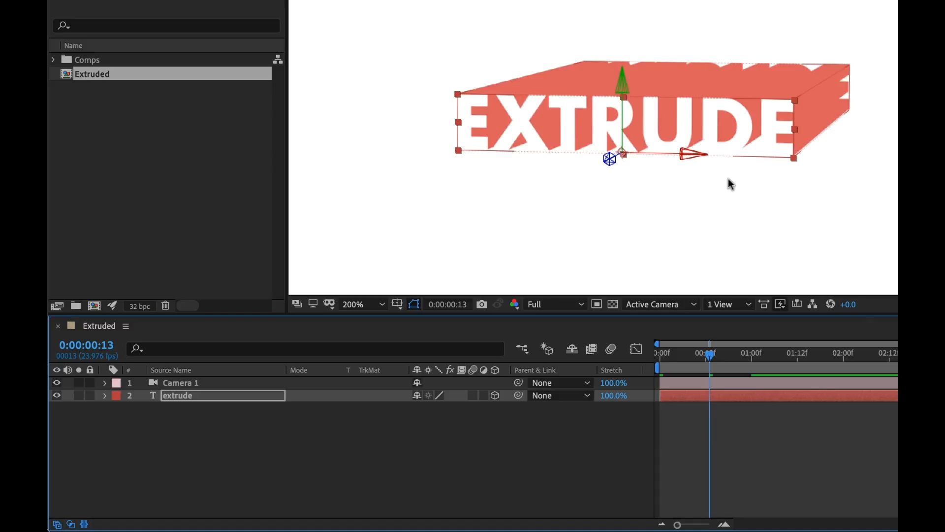
{"action": "mouse_move", "coordinate": [605, 462]}
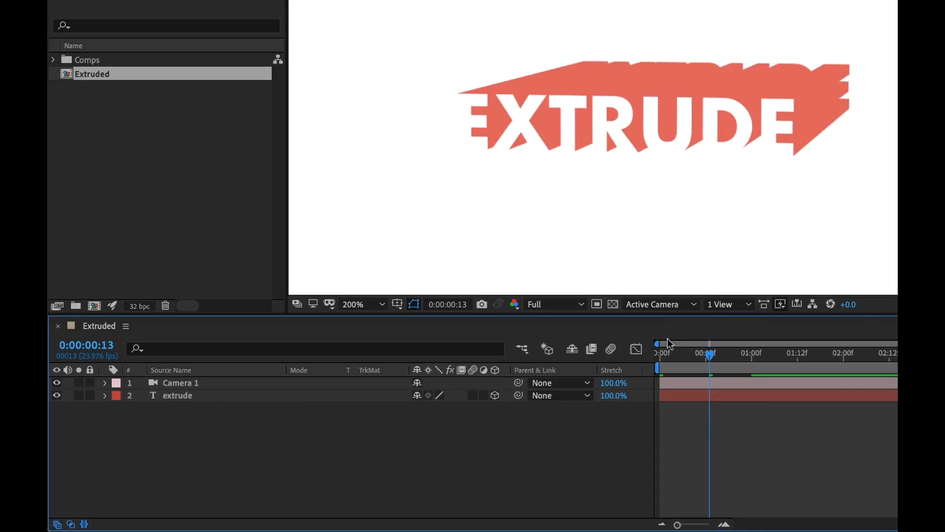
Collapse the extrude layer's properties, revealing Camera 1's Transform and Camera Options groups
{"action": "left_click", "coordinate": [105, 382]}
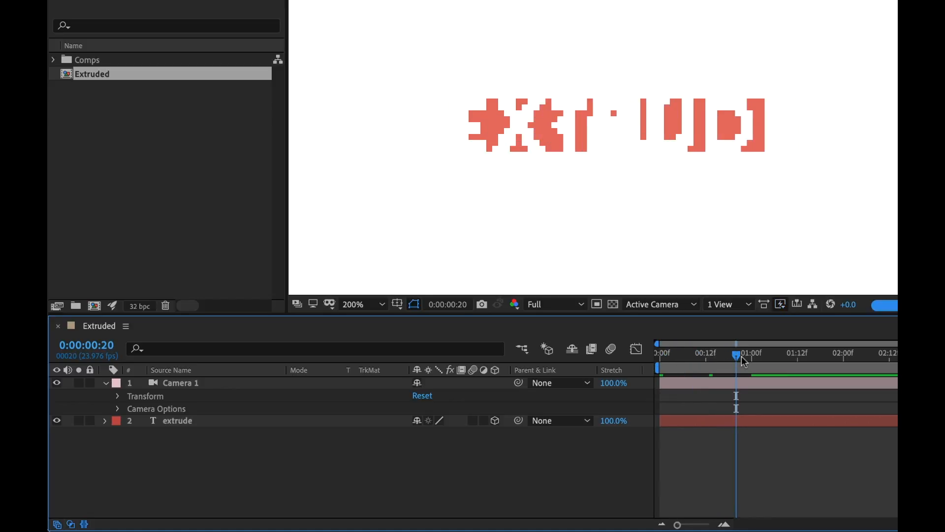
Review the one-second Extrusion Depth keyframe, then zoom out to the whole frame
{"action": "left_click_drag", "start_coordinate": [736, 353], "coordinate": [686, 353]}
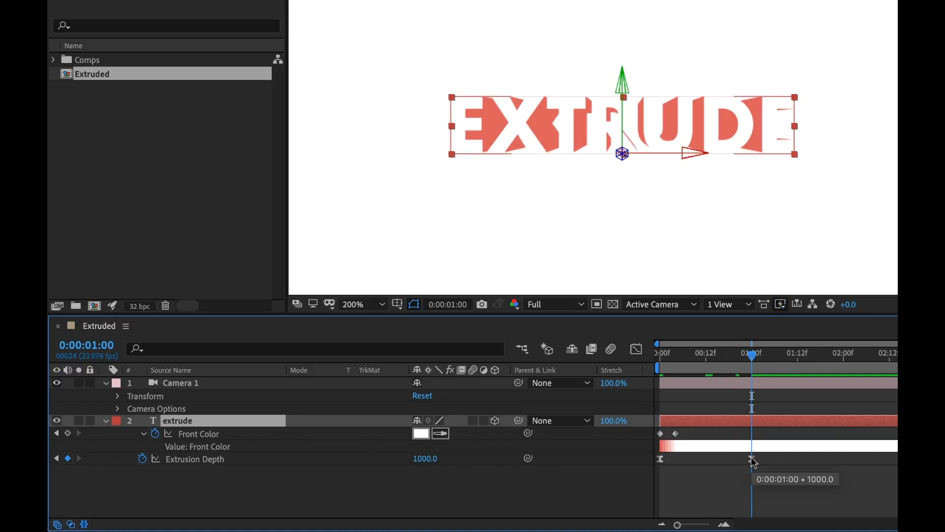
{"action": "left_click", "coordinate": [117, 395]}
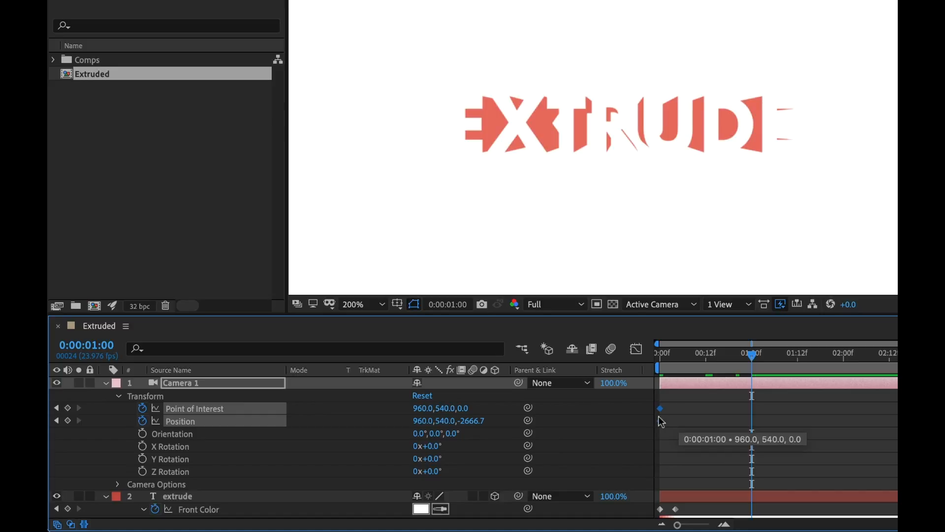
{"action": "mouse_move", "coordinate": [716, 240]}
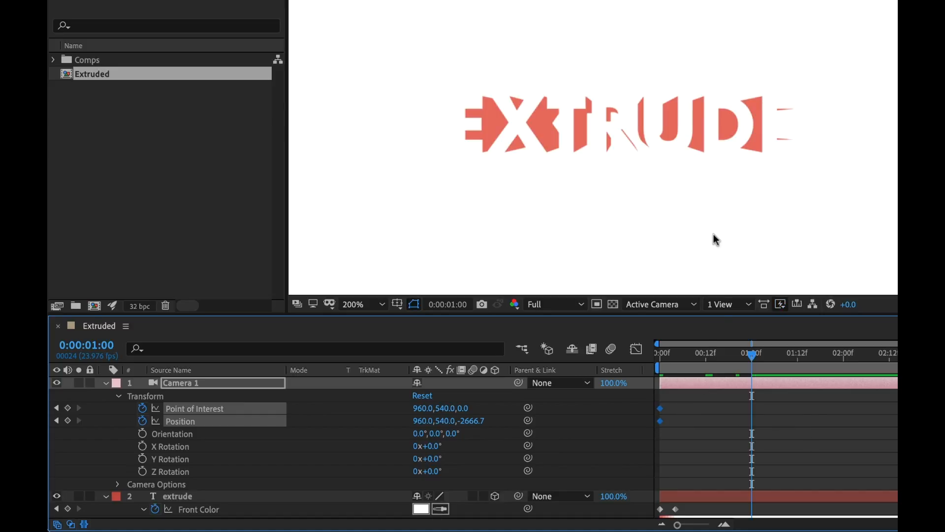
{"action": "left_click", "coordinate": [360, 304]}
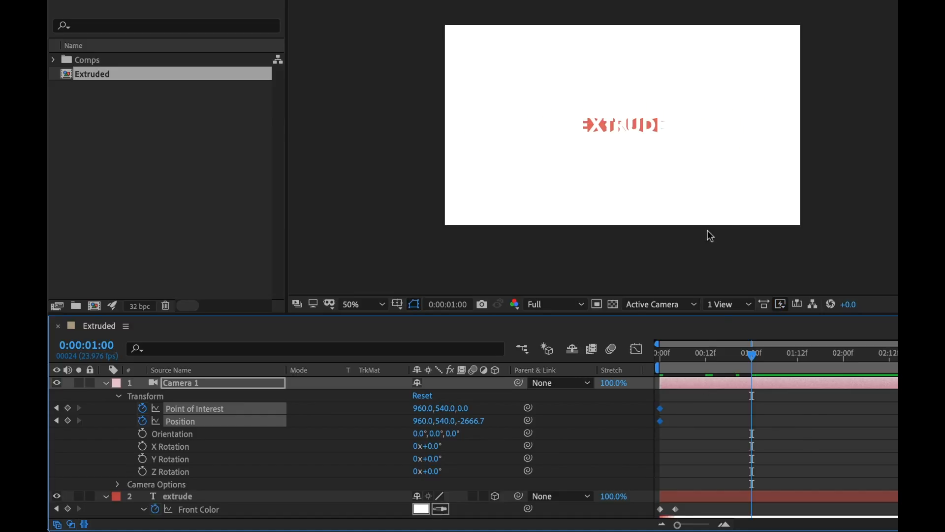
{"action": "mouse_move", "coordinate": [627, 163]}
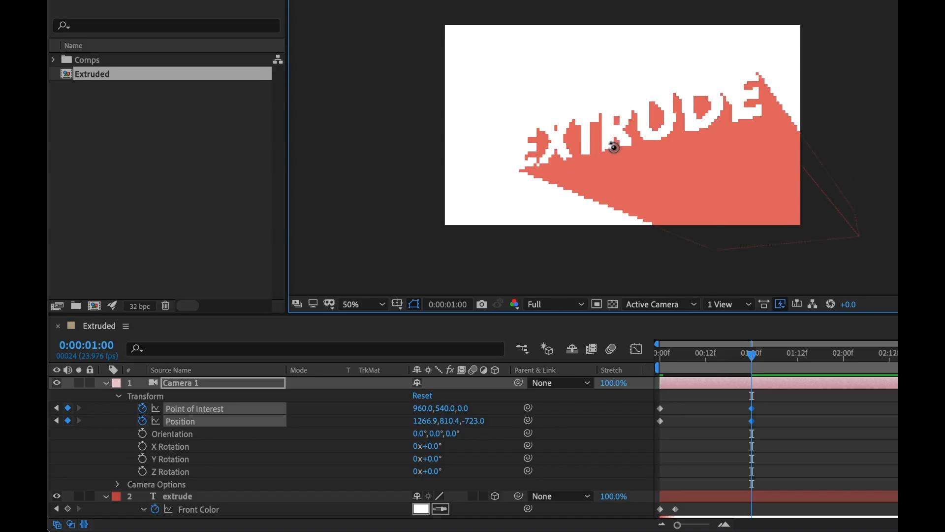
Orbit and reframe Camera 1 into an angled close view of EXTRUDE
{"action": "left_click_drag", "start_coordinate": [612, 147], "coordinate": [633, 160]}
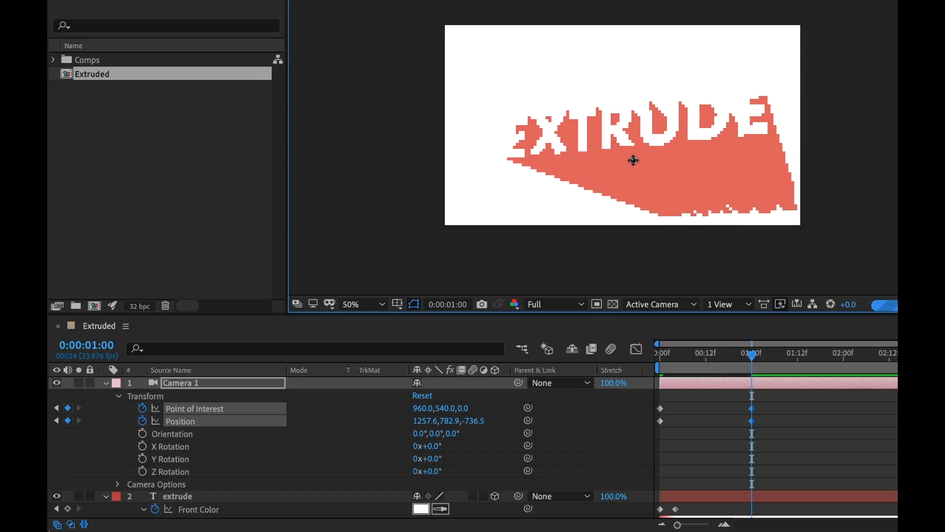
{"action": "left_click_drag", "start_coordinate": [633, 161], "coordinate": [625, 145]}
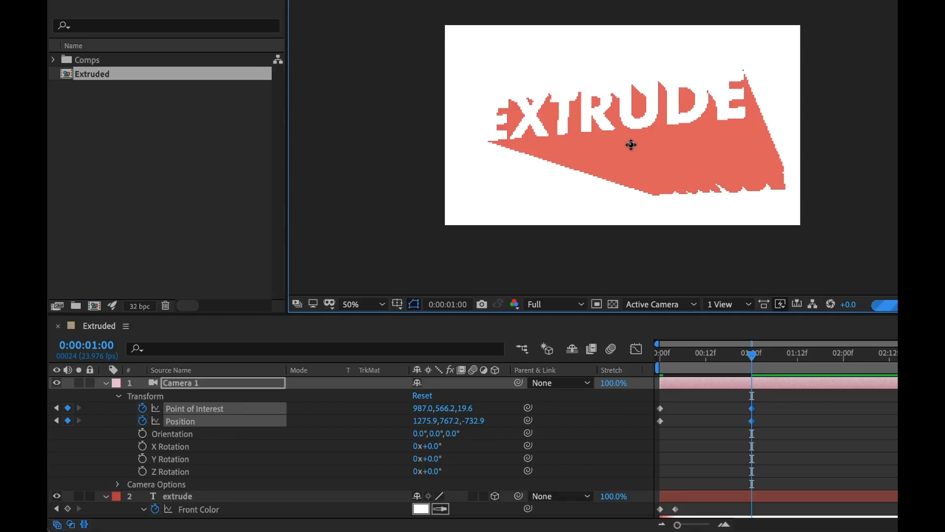
{"action": "left_click_drag", "start_coordinate": [631, 145], "coordinate": [639, 161]}
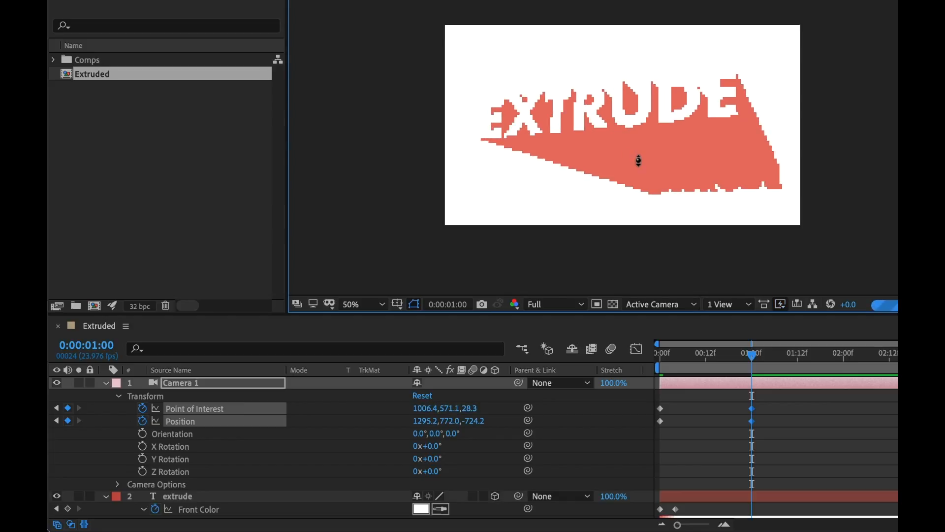
{"action": "left_click_drag", "start_coordinate": [638, 161], "coordinate": [641, 139]}
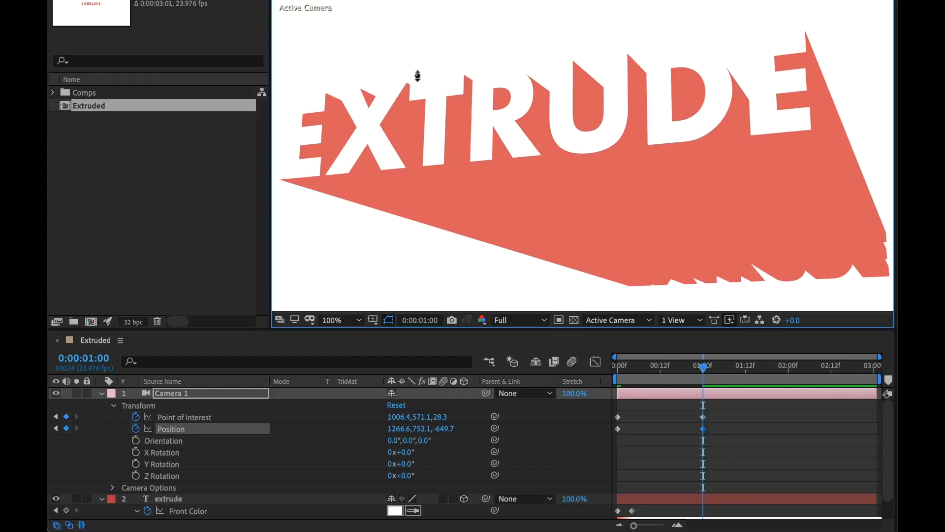
{"action": "mouse_move", "coordinate": [456, 77]}
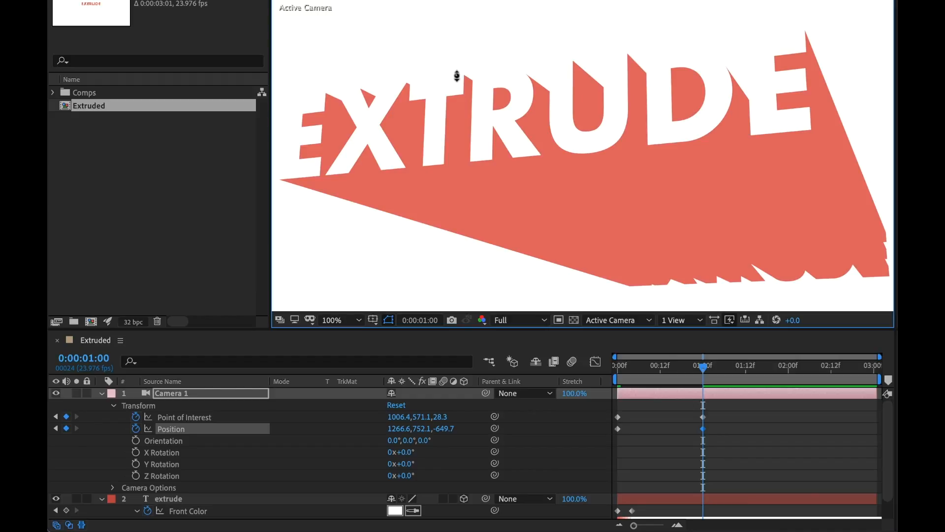
{"action": "mouse_move", "coordinate": [405, 185]}
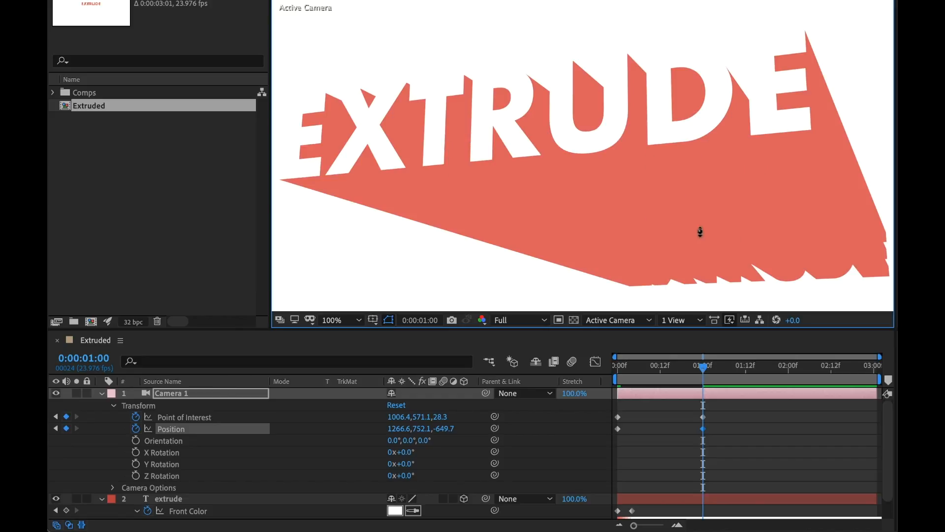
{"action": "mouse_move", "coordinate": [835, 199]}
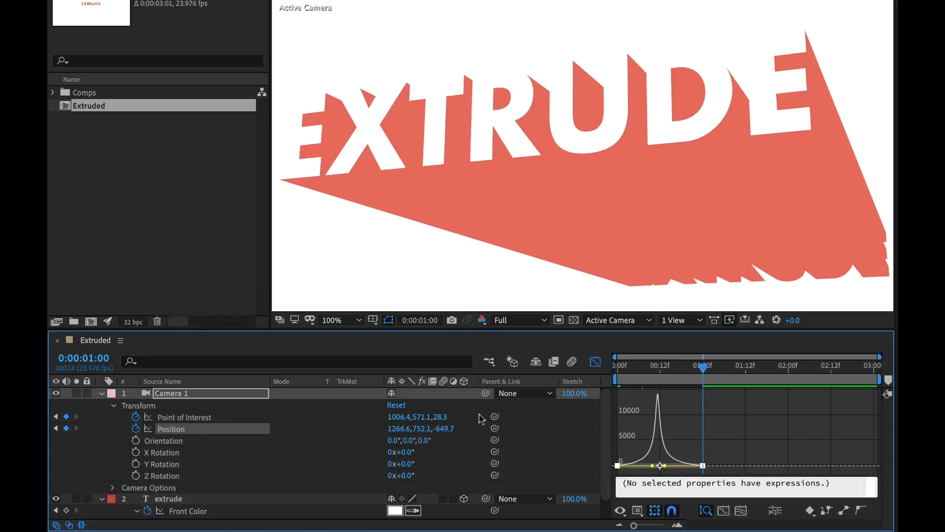
Shape the camera's speed curve and scrub to preview the move from the start
{"action": "left_click", "coordinate": [184, 417]}
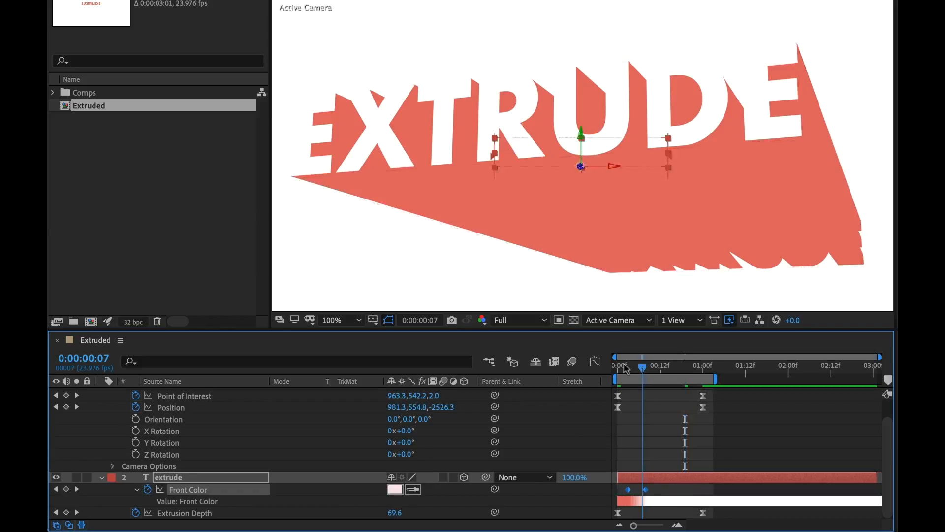
{"action": "left_click_drag", "start_coordinate": [648, 366], "coordinate": [639, 365]}
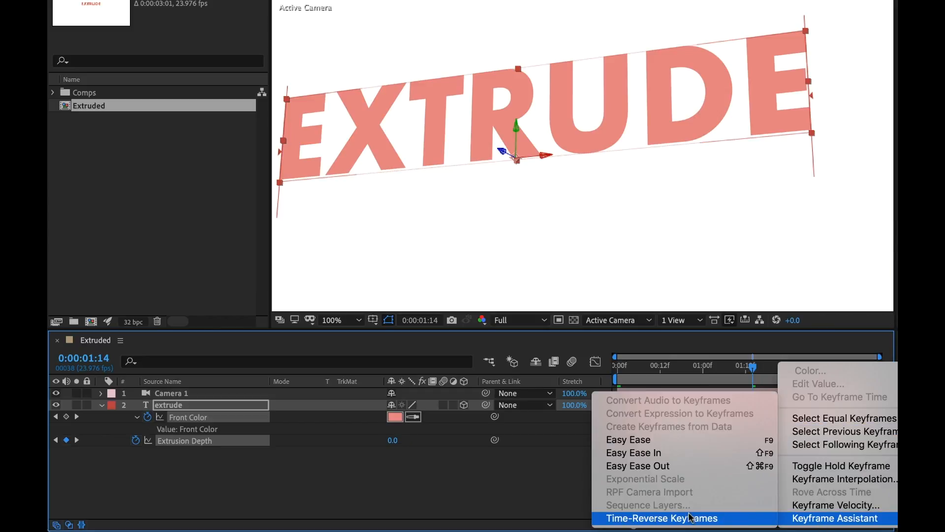
Time-reverse the pasted keyframes and preview the extrusion unwinding near the end
{"action": "left_click", "coordinate": [659, 518]}
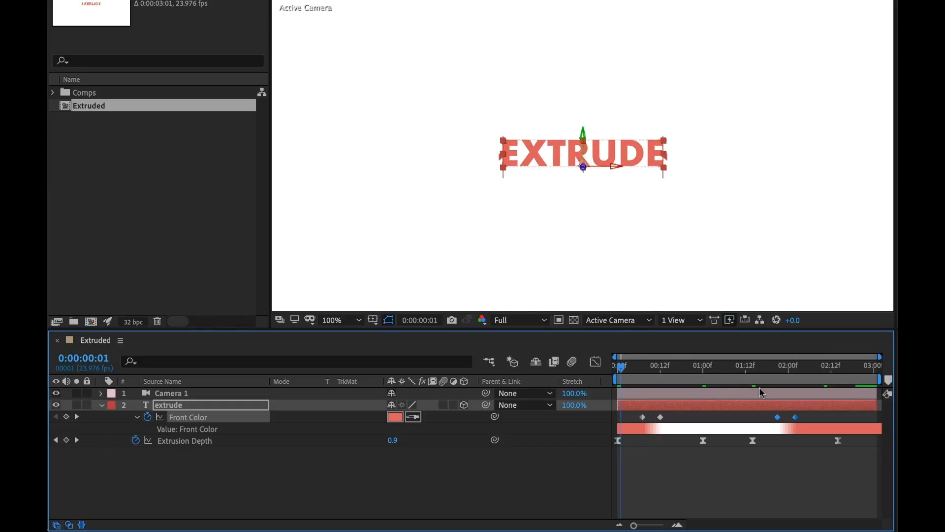
{"action": "left_click", "coordinate": [642, 365]}
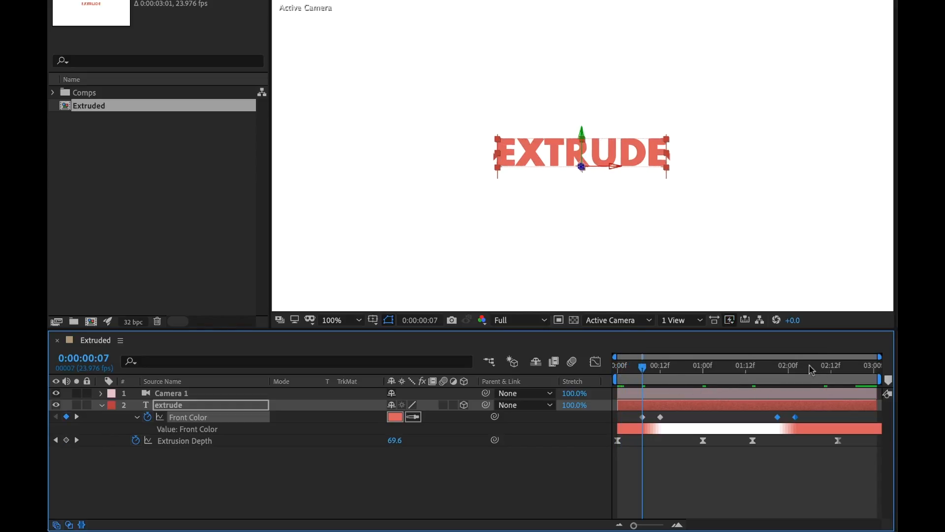
{"action": "left_click", "coordinate": [830, 365]}
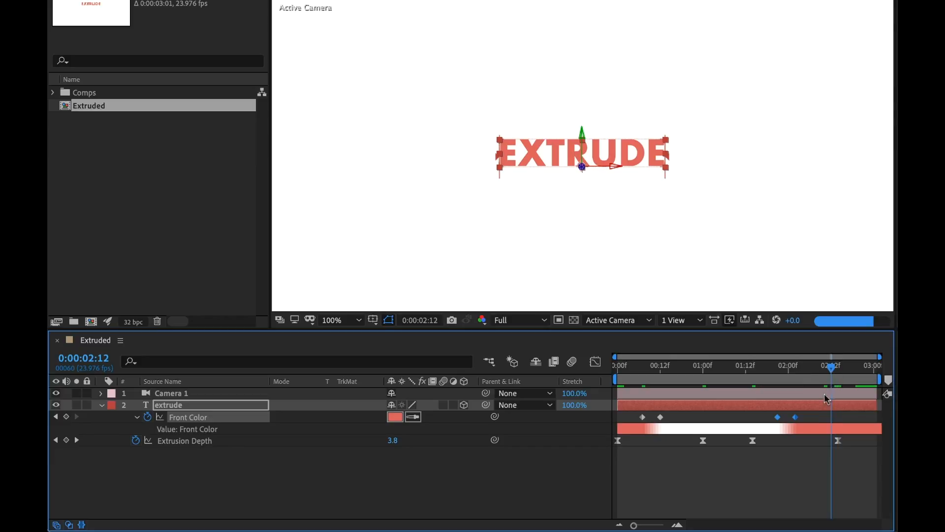
{"action": "left_click_drag", "start_coordinate": [831, 364], "coordinate": [813, 365]}
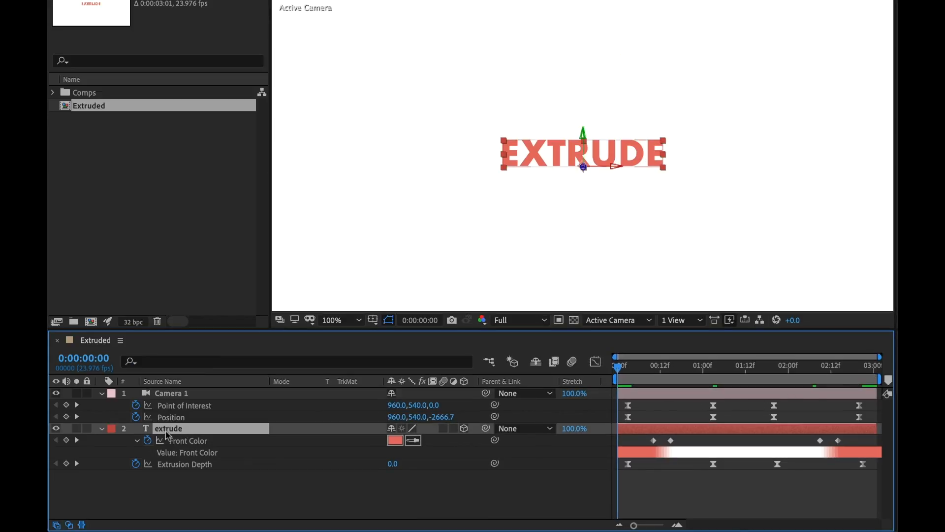
Twirl open the extrude layer's Text group and open the Animate property list
{"action": "left_click", "coordinate": [101, 428]}
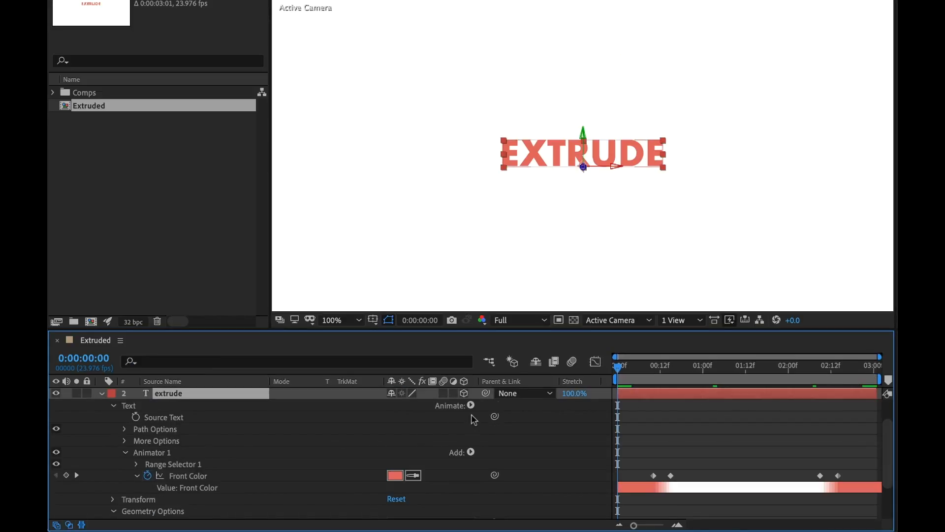
{"action": "left_click", "coordinate": [470, 405]}
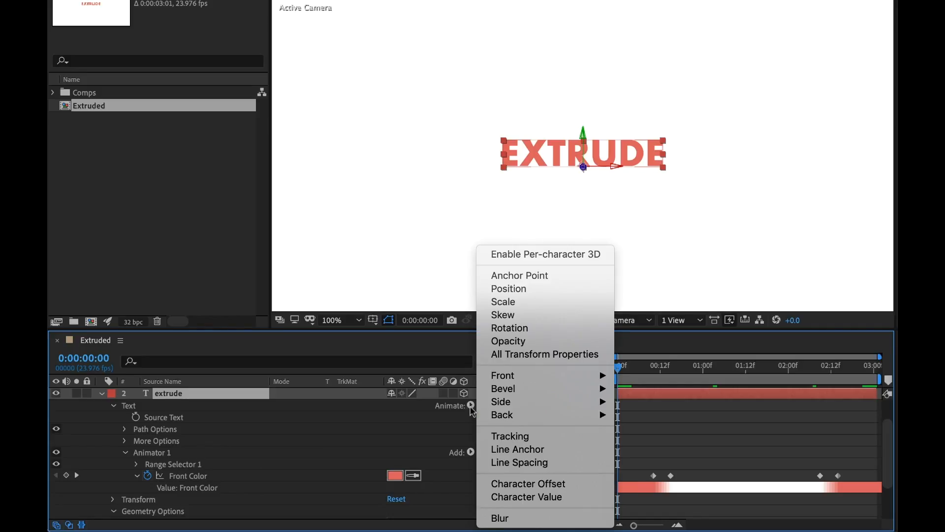
{"action": "left_click", "coordinate": [503, 315]}
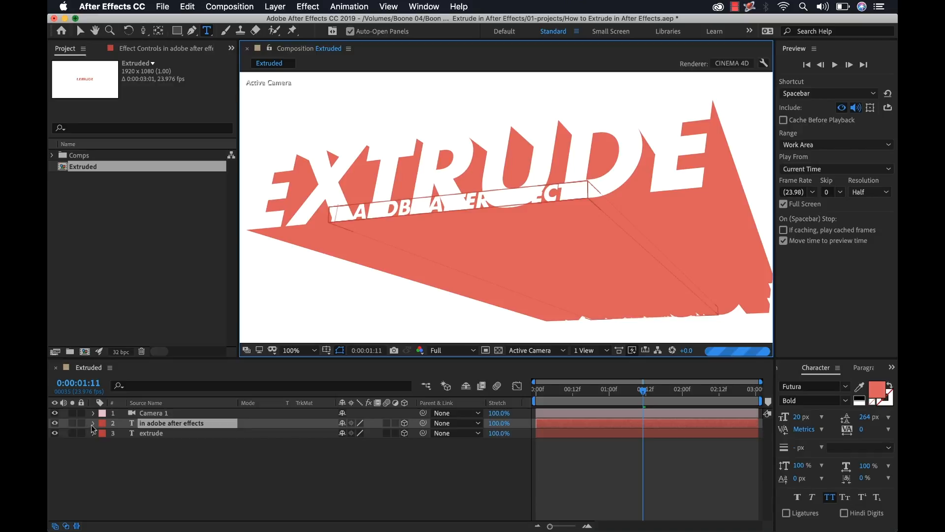
Select the new 'in adobe after effects' subtitle text layer
{"action": "left_click", "coordinate": [93, 422]}
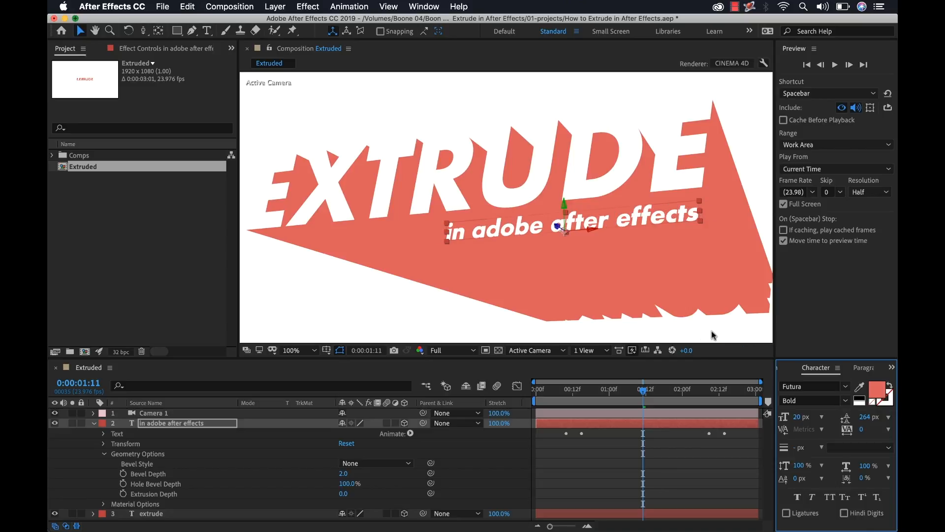
{"action": "mouse_move", "coordinate": [695, 432]}
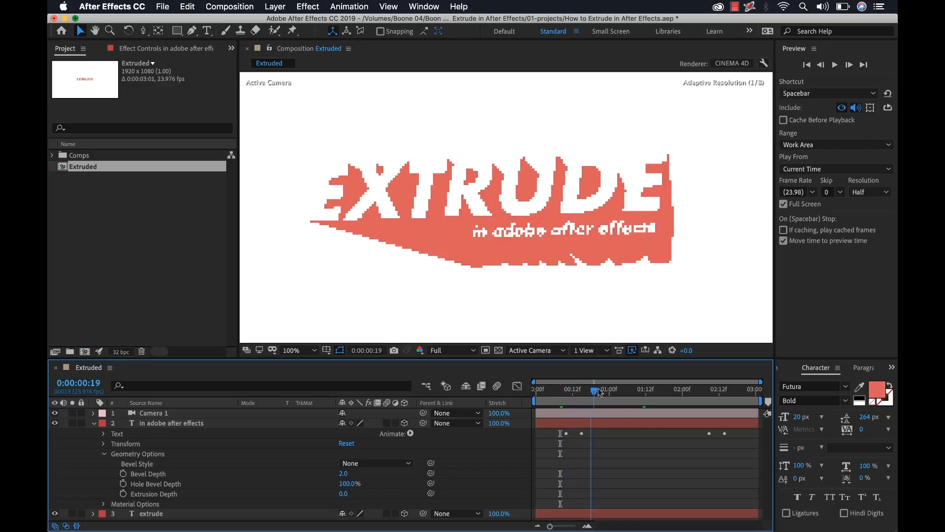
Preview the subtitle in the animation and set its fill color to white
{"action": "left_click_drag", "start_coordinate": [597, 391], "coordinate": [550, 391]}
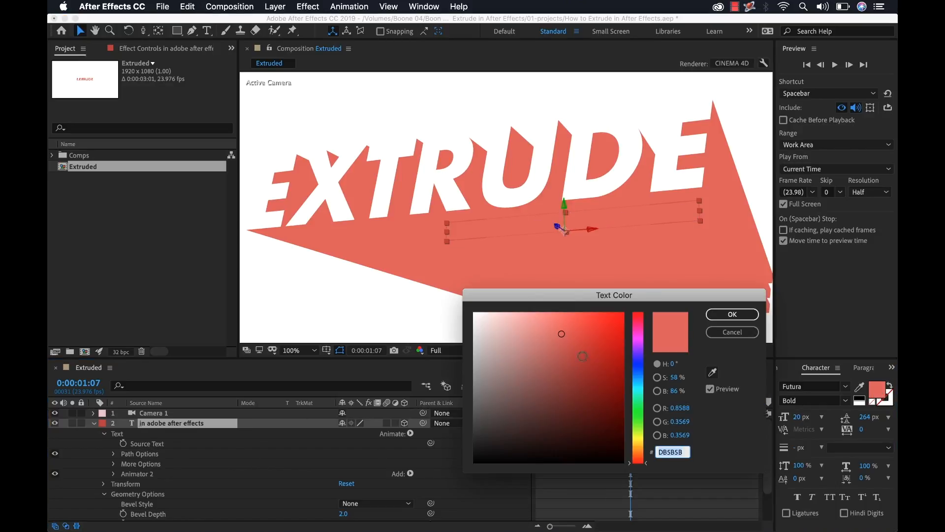
{"action": "left_click", "coordinate": [732, 314]}
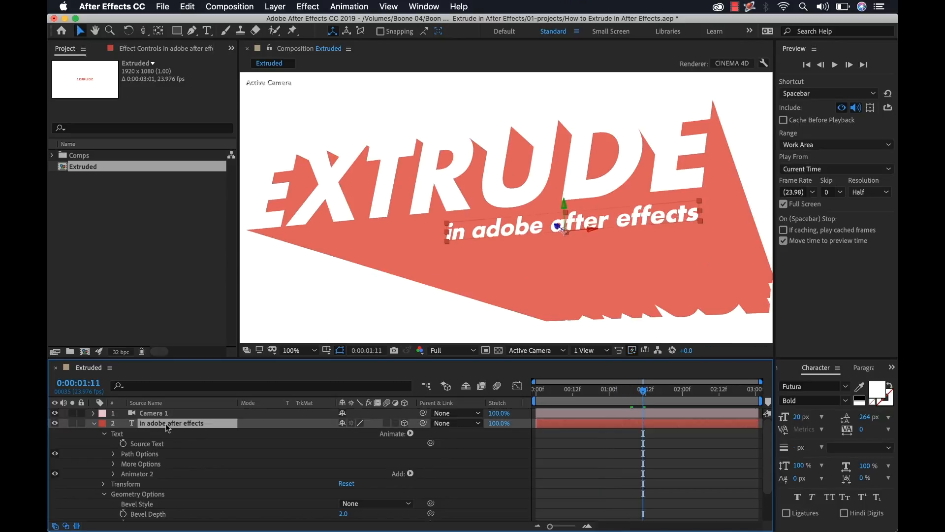
Duplicate the subtitle above EXTRUDE, color it coral via eyedropper, and retype as 'How to'
{"action": "key", "text": "cmd+d"}
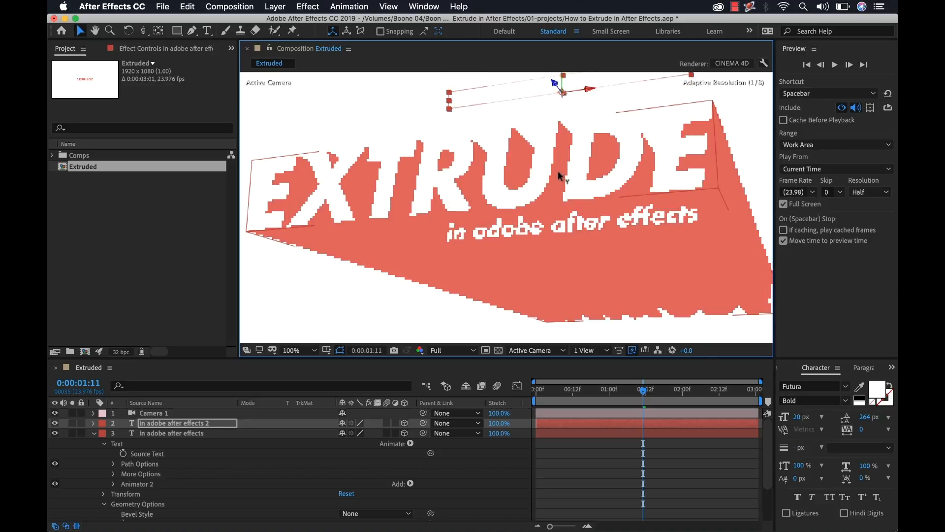
{"action": "left_click_drag", "start_coordinate": [561, 175], "coordinate": [593, 115]}
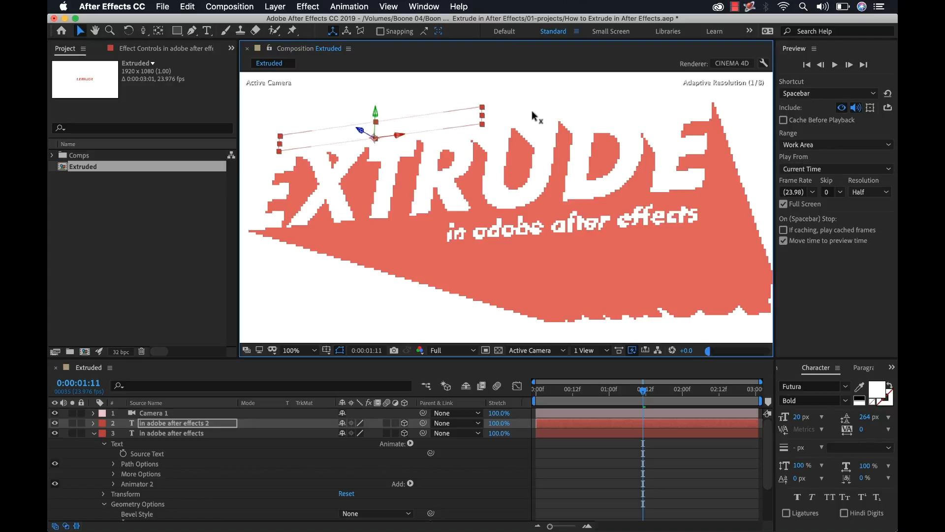
{"action": "left_click", "coordinate": [877, 389]}
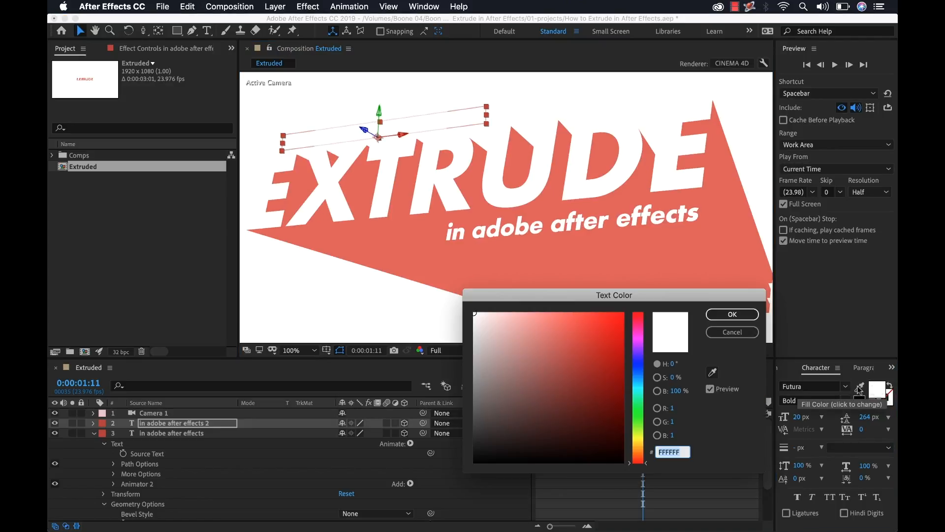
{"action": "left_click", "coordinate": [561, 334]}
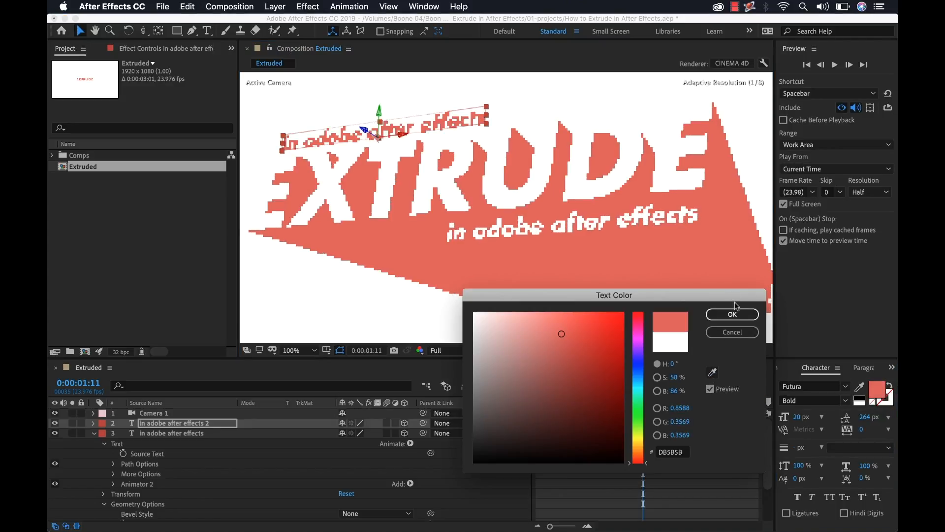
{"action": "left_click", "coordinate": [732, 314]}
{"action": "type", "text": "How to"}
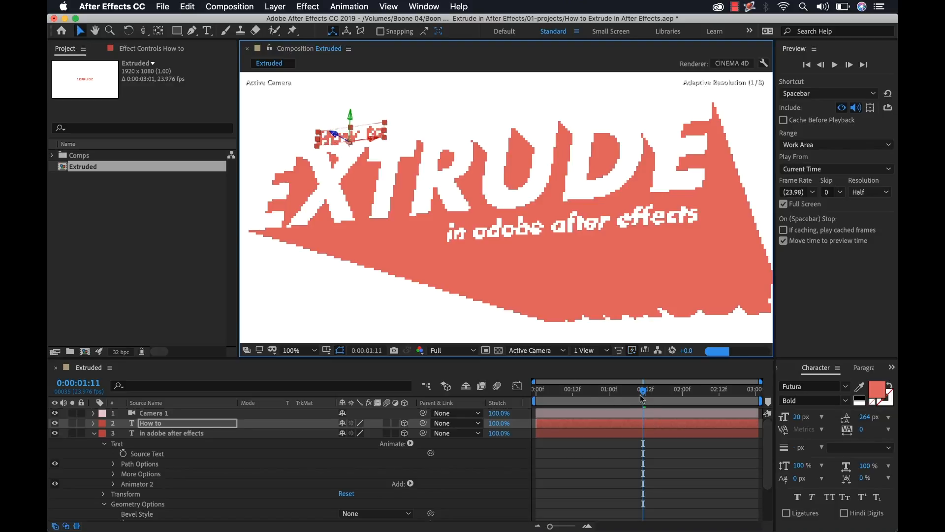
{"action": "left_click", "coordinate": [536, 389]}
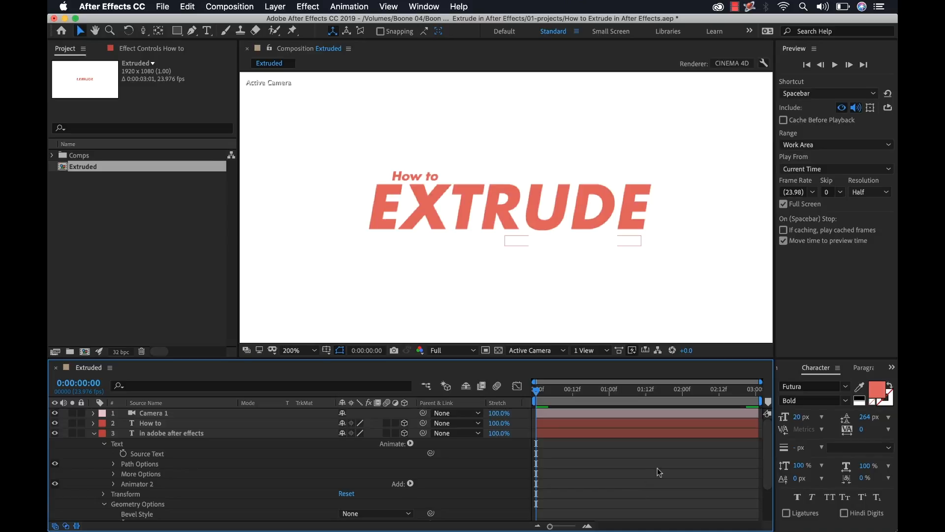
Enlarge the coral 'How to' font slightly and align it above EXTRUDE's left edge
{"action": "left_click", "coordinate": [304, 350]}
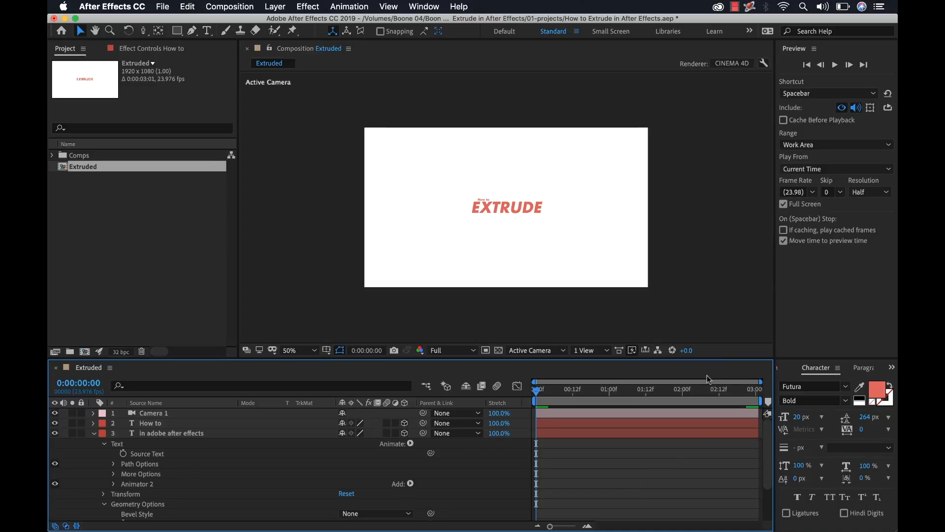
{"action": "left_click", "coordinate": [292, 350]}
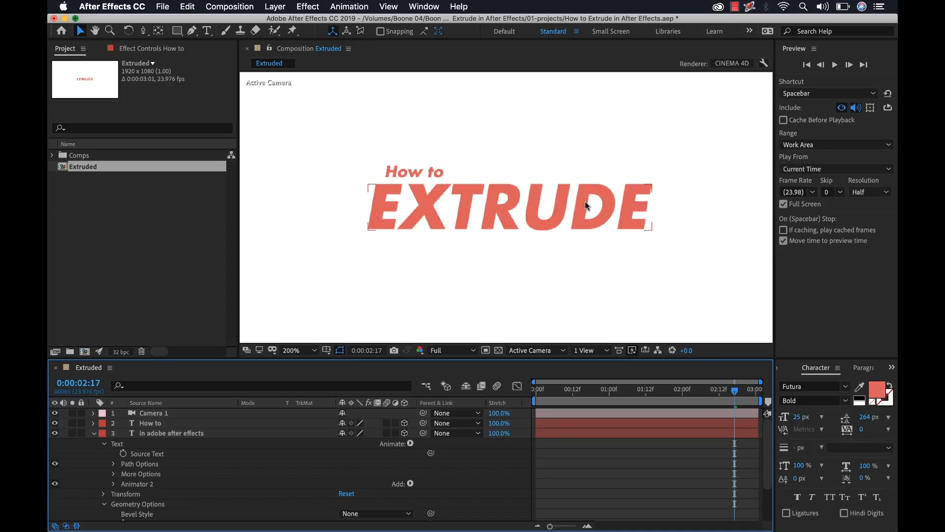
{"action": "mouse_move", "coordinate": [560, 222]}
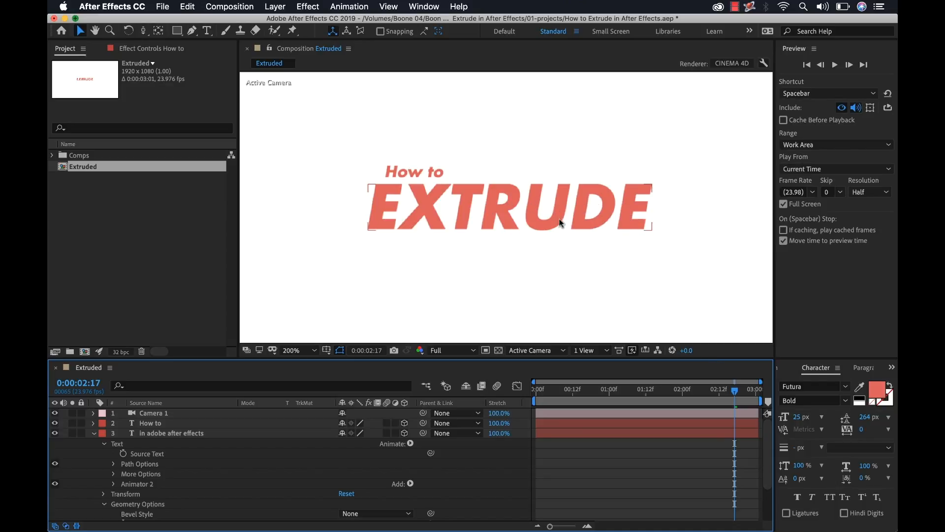
{"action": "left_click_drag", "start_coordinate": [734, 390], "coordinate": [588, 391]}
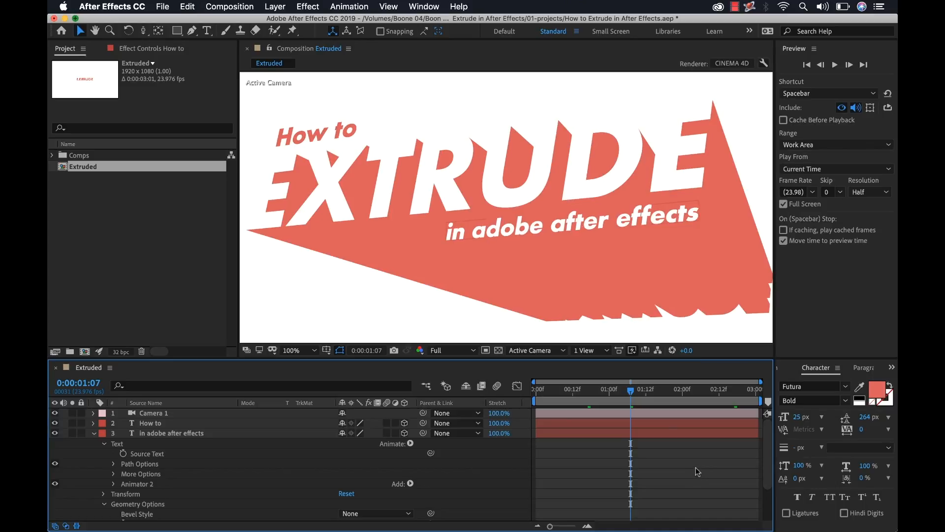
{"action": "mouse_move", "coordinate": [697, 472]}
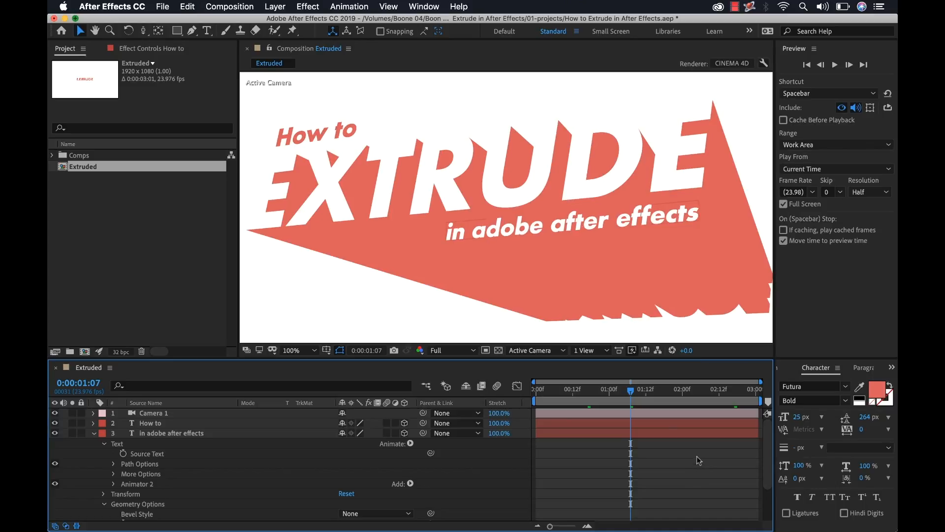